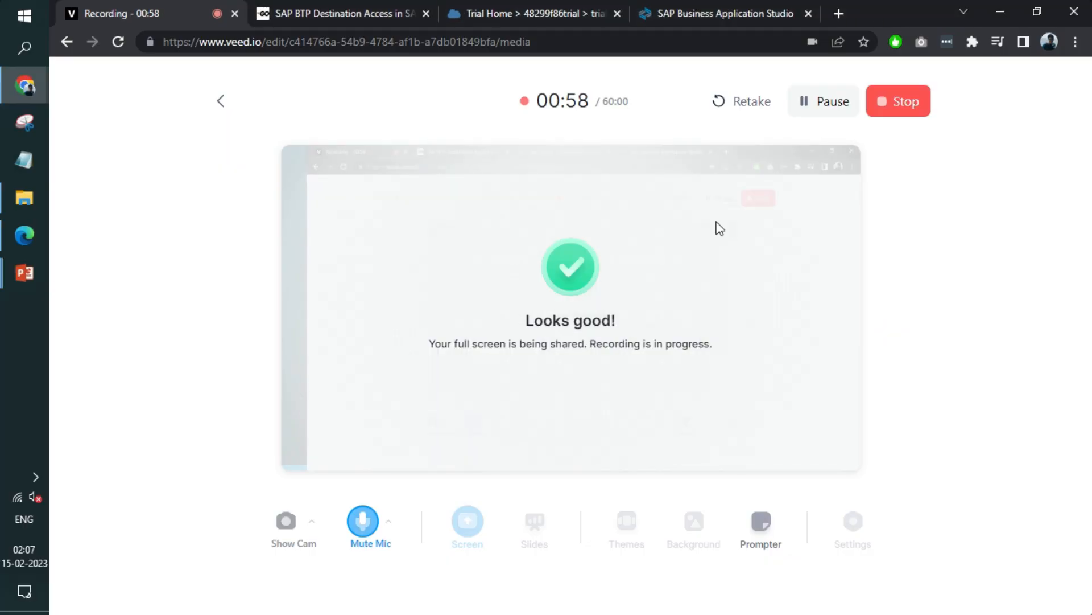
# Review the GoCoding article's Northwind destination example and open its linked Help Portal guide.
pyautogui.click(335, 14)
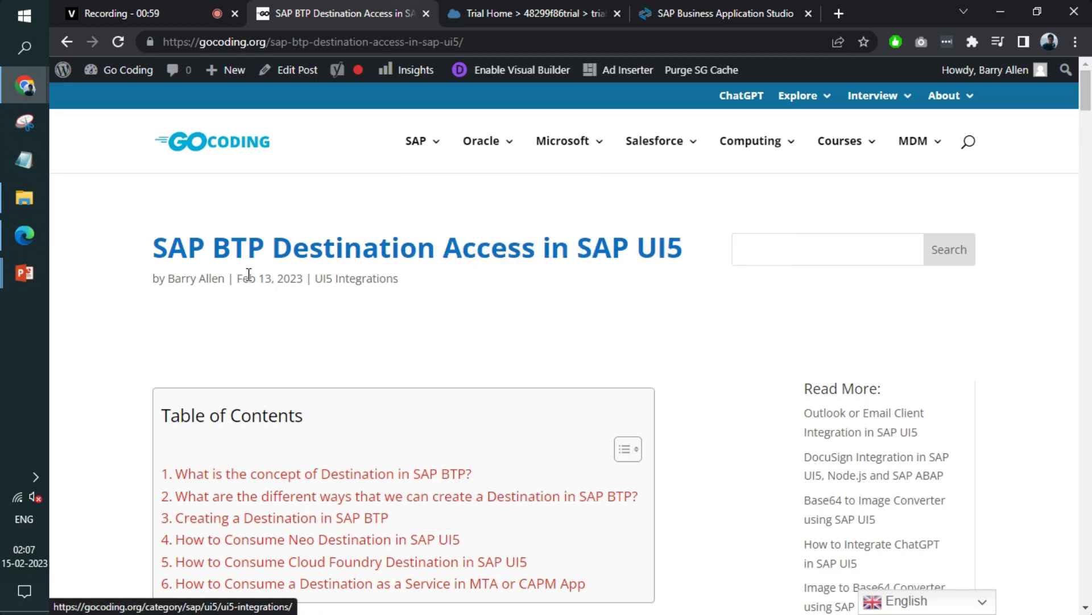
pyautogui.moveTo(398, 247)
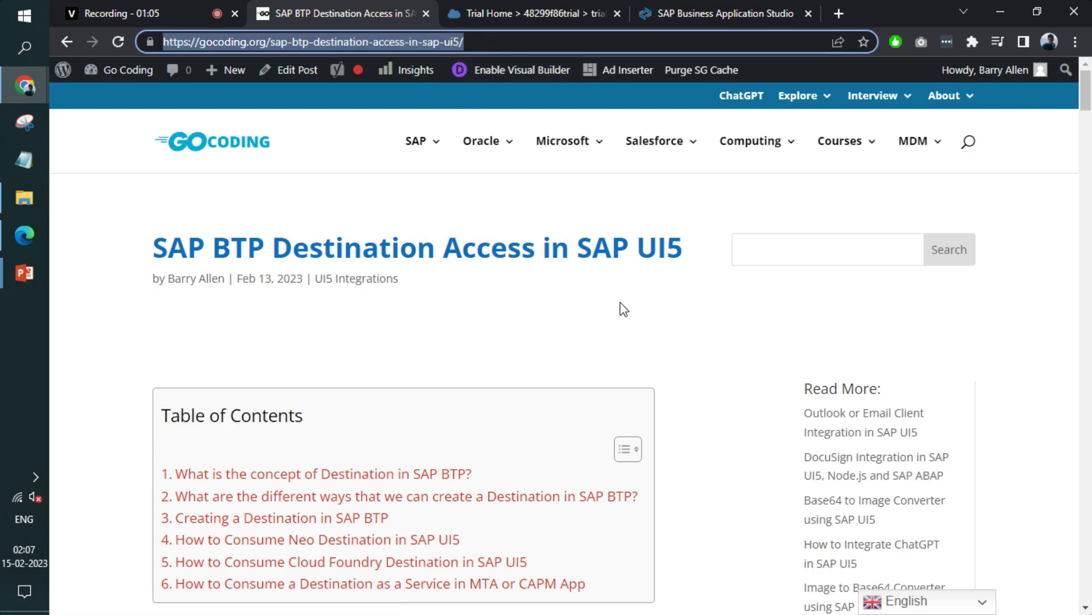
pyautogui.scroll(-3)
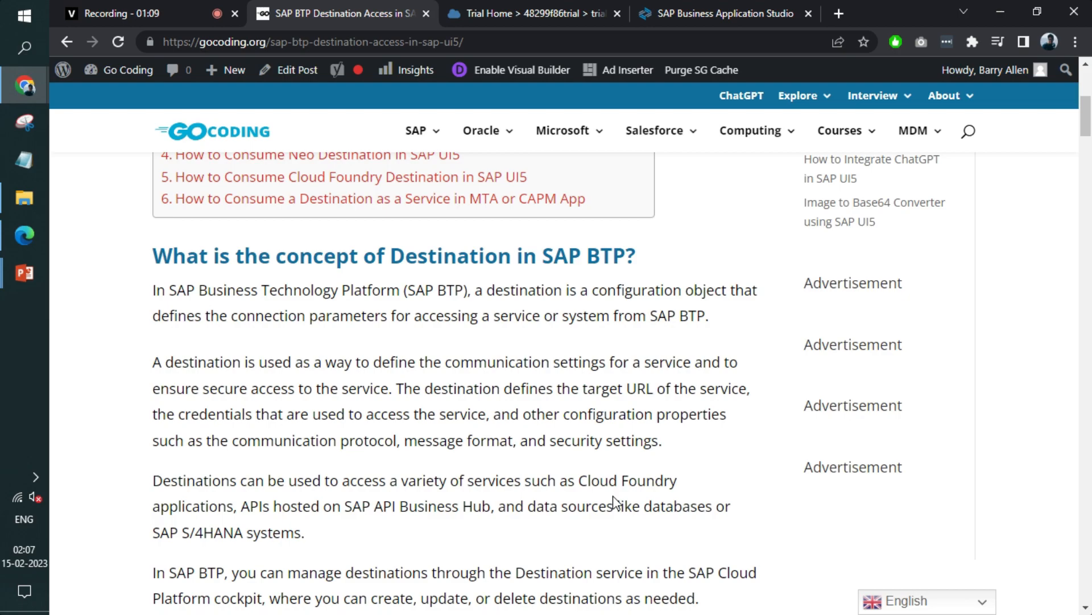
pyautogui.scroll(-3)
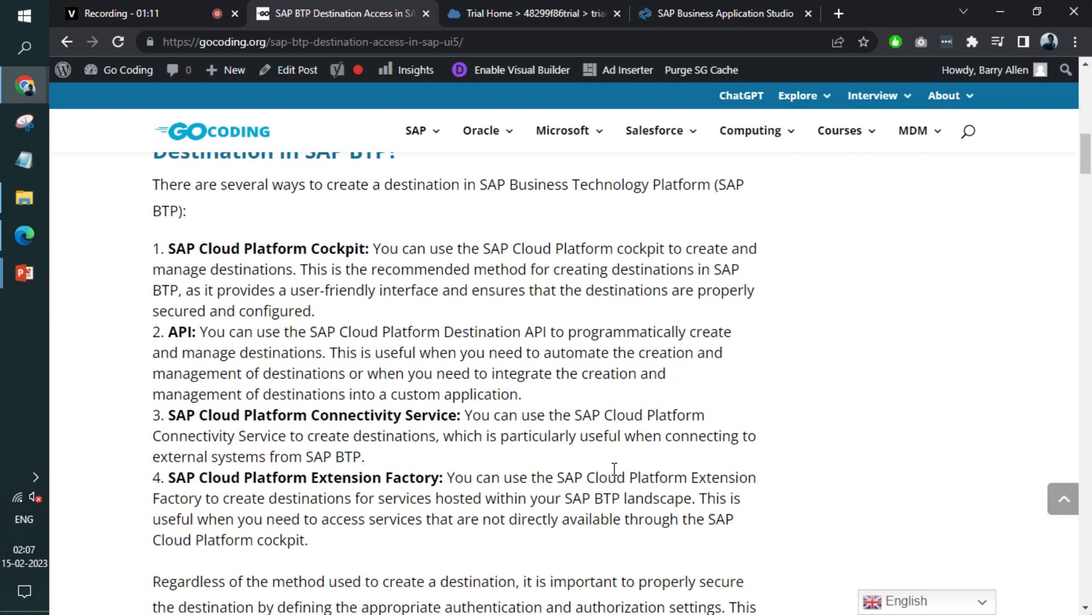
pyautogui.scroll(3)
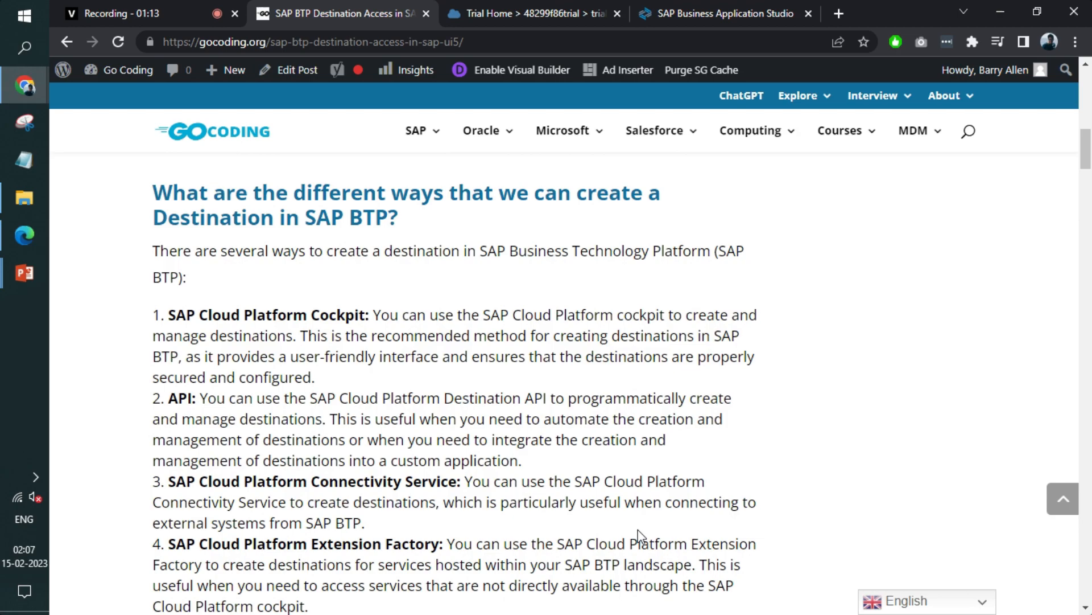
pyautogui.scroll(-3)
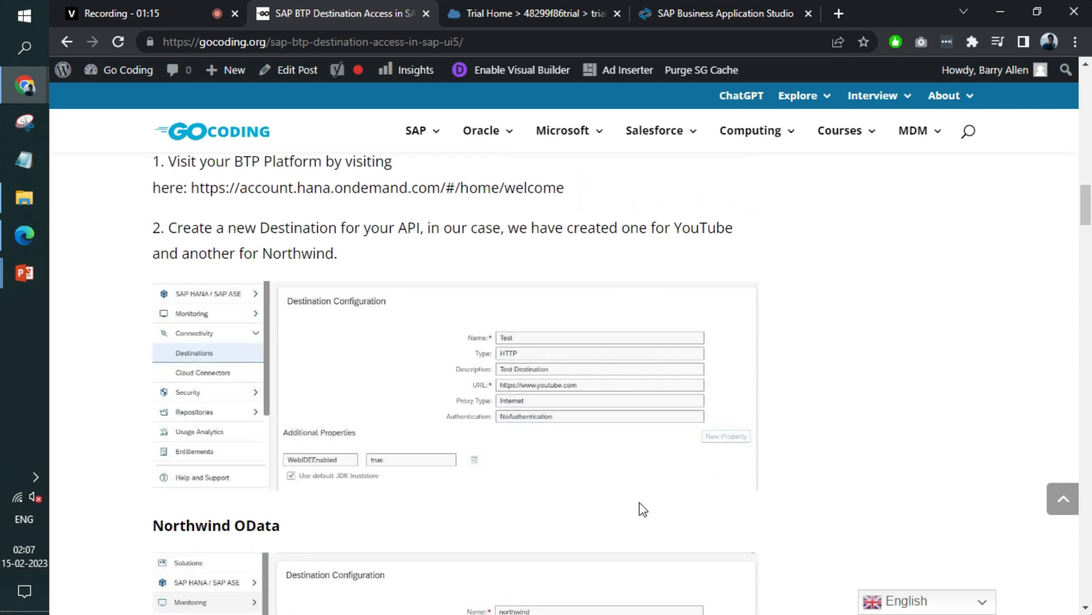
pyautogui.scroll(-3)
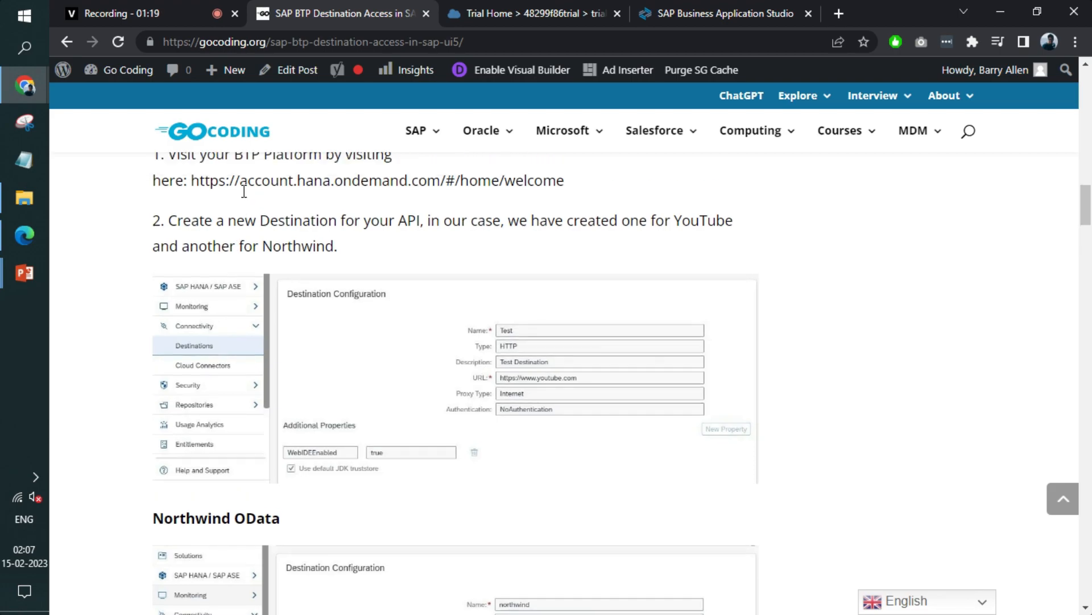
pyautogui.scroll(-3)
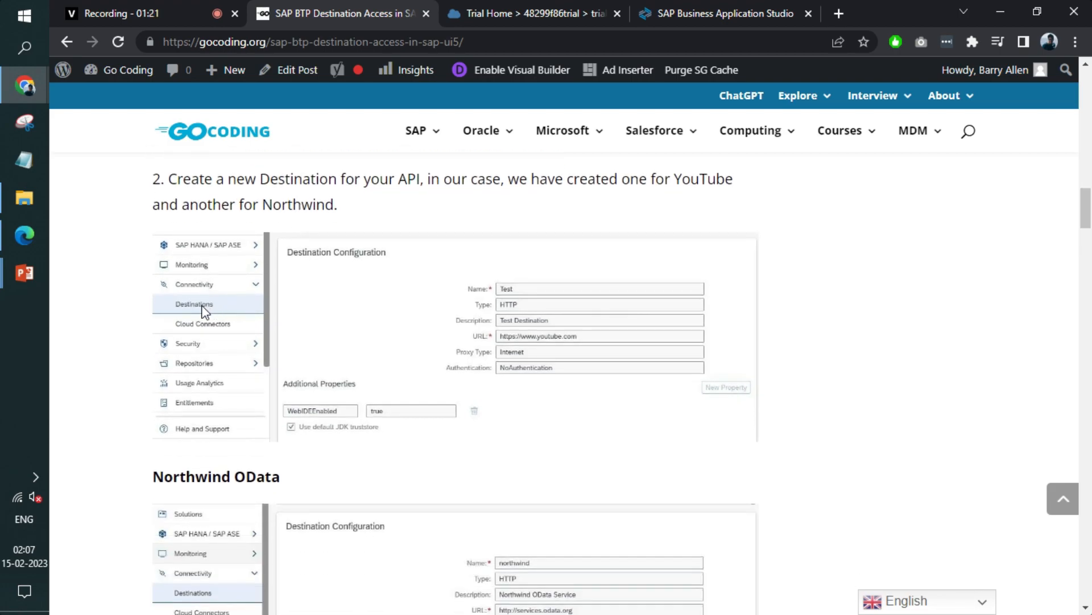
pyautogui.scroll(-3)
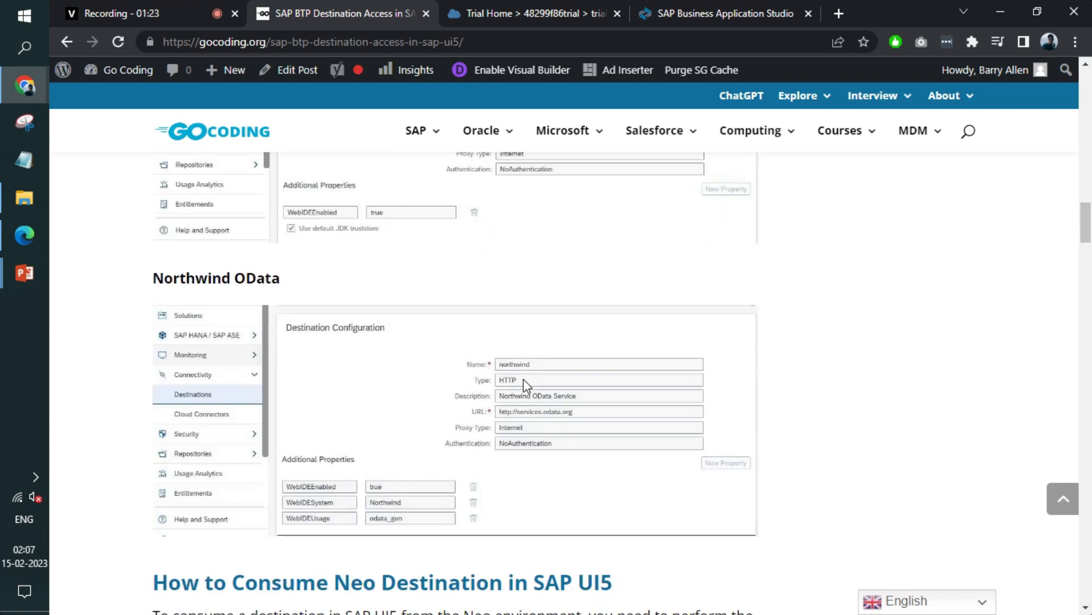
pyautogui.scroll(3)
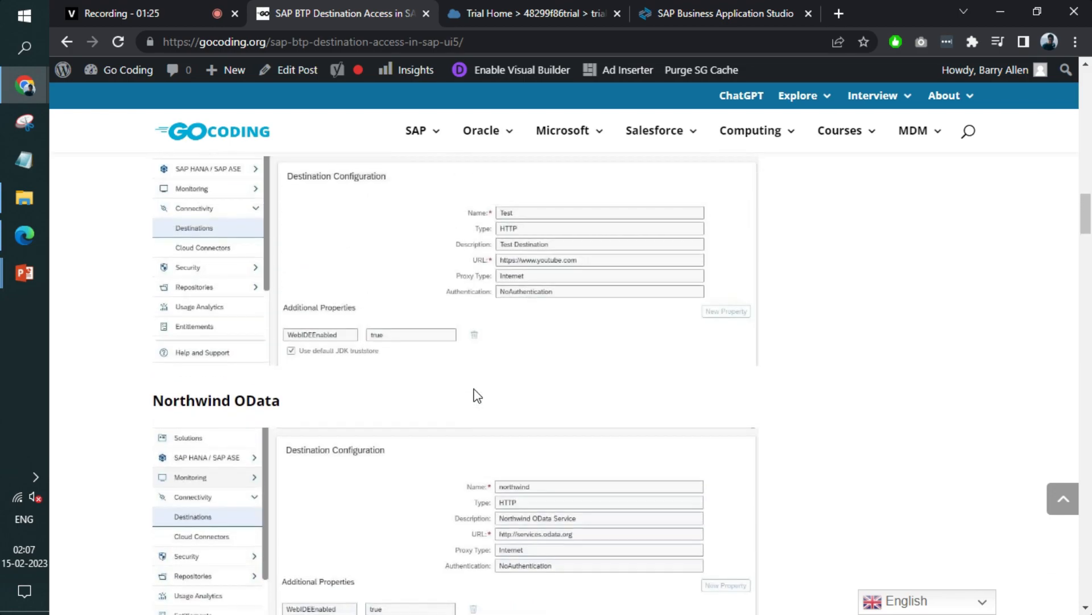
pyautogui.scroll(-3)
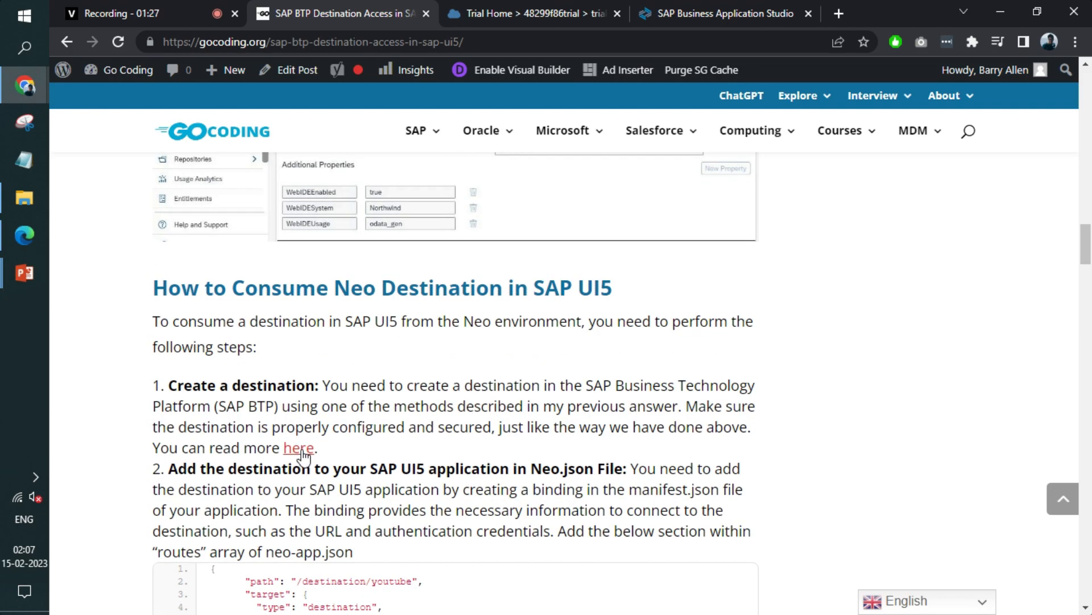
pyautogui.click(298, 448)
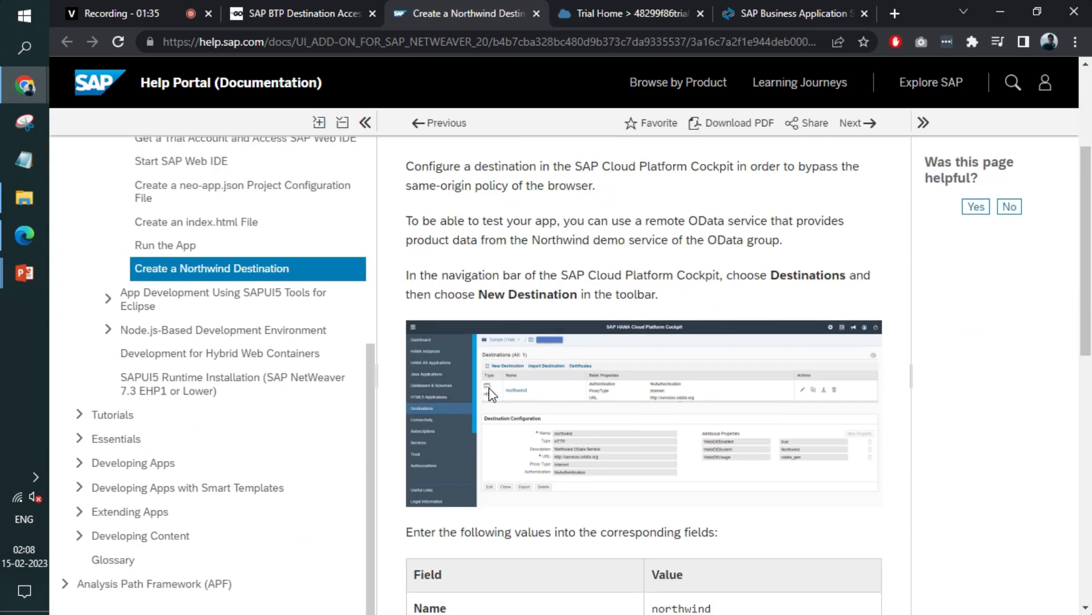
# Skim the Create a Northwind Destination help page, then close that tab.
pyautogui.scroll(3)
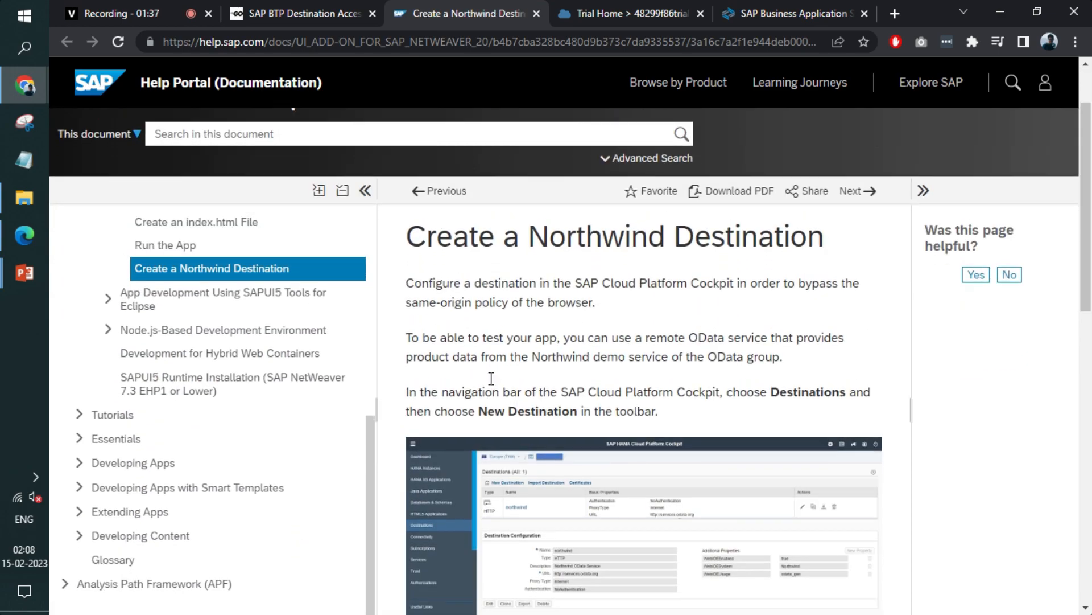
pyautogui.scroll(-3)
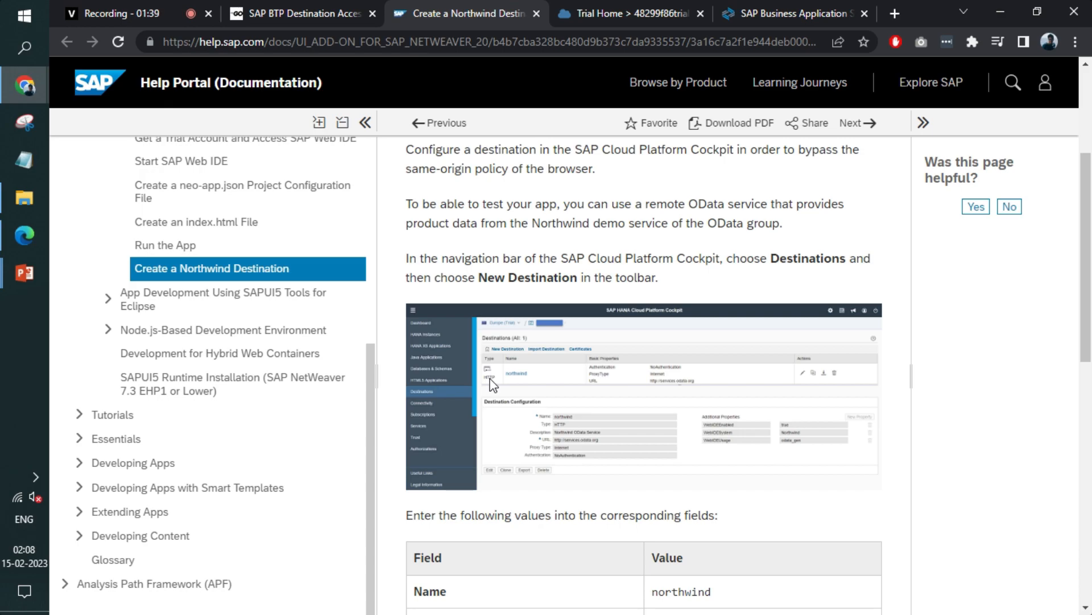
pyautogui.scroll(-3)
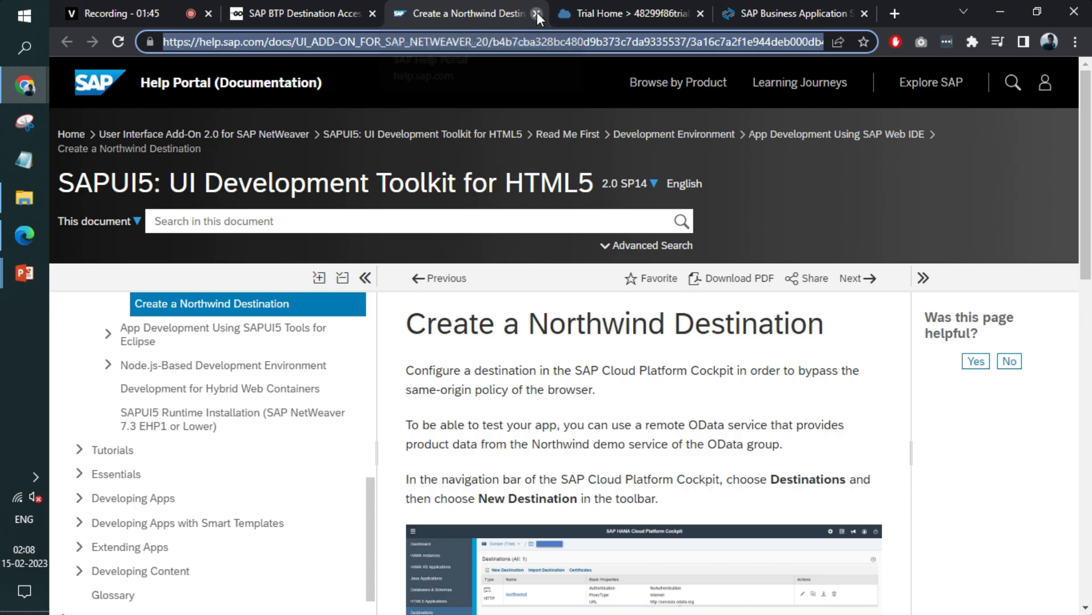
pyautogui.click(536, 13)
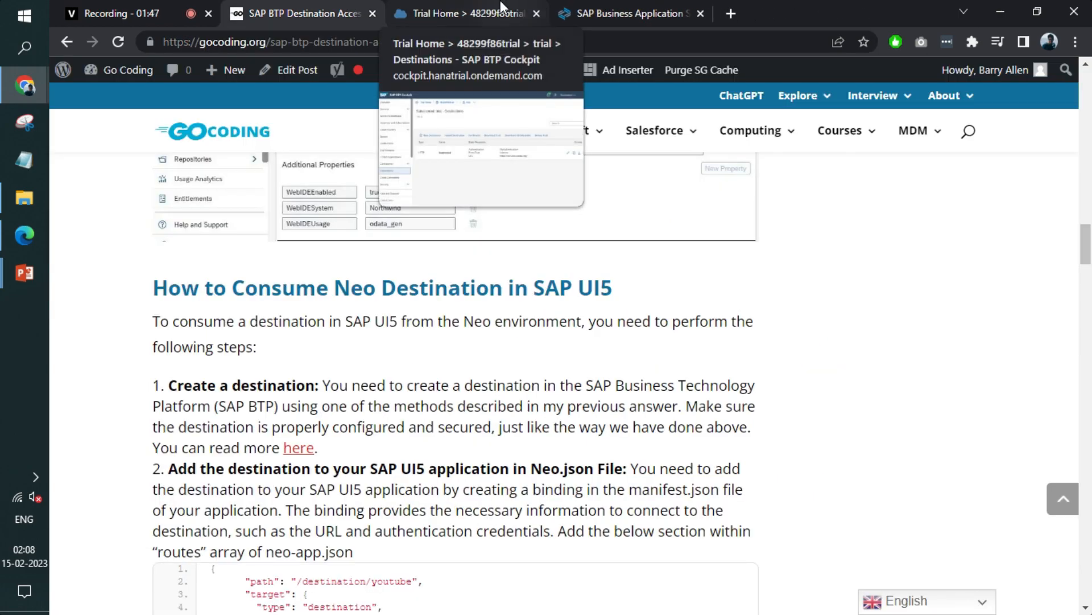
# Inspect the Northwind destination in BTP Cockpit: HTTP, services.odata.org, NoAuthentication, odata_gen.
pyautogui.click(466, 13)
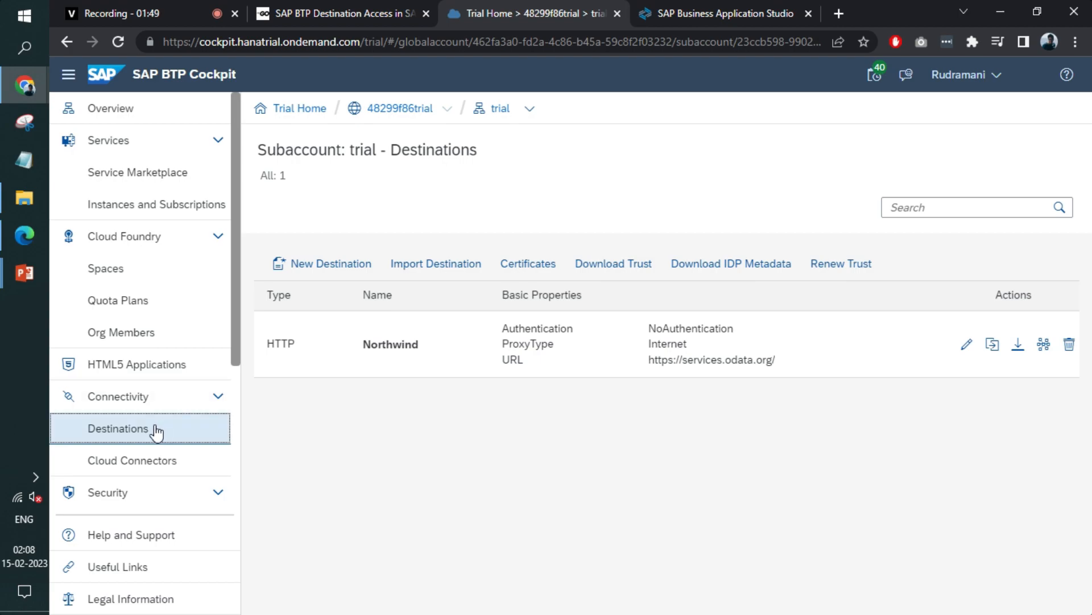
pyautogui.moveTo(406, 352)
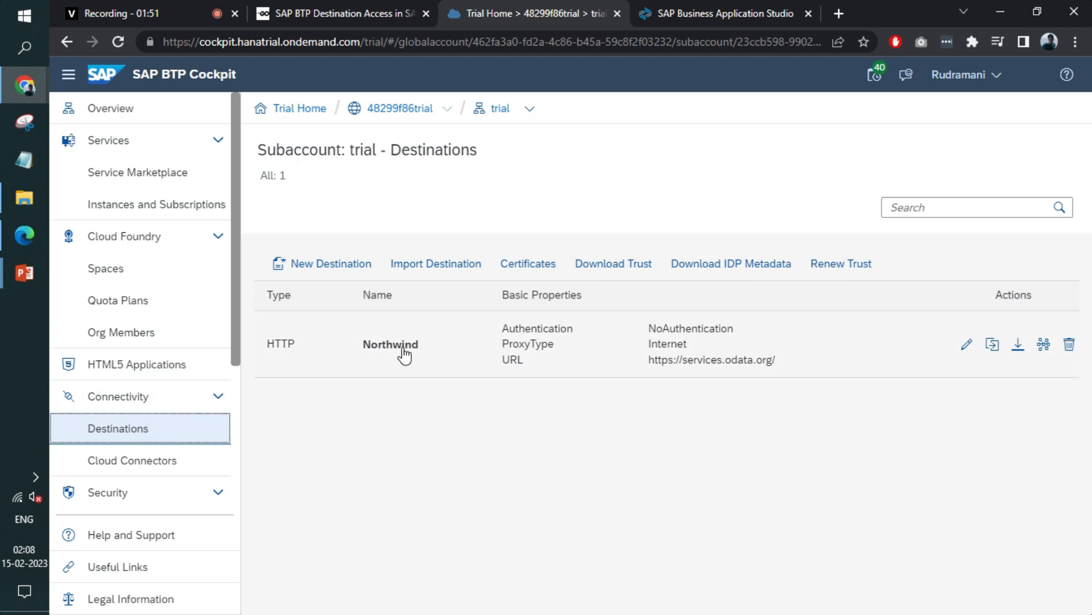
pyautogui.click(391, 344)
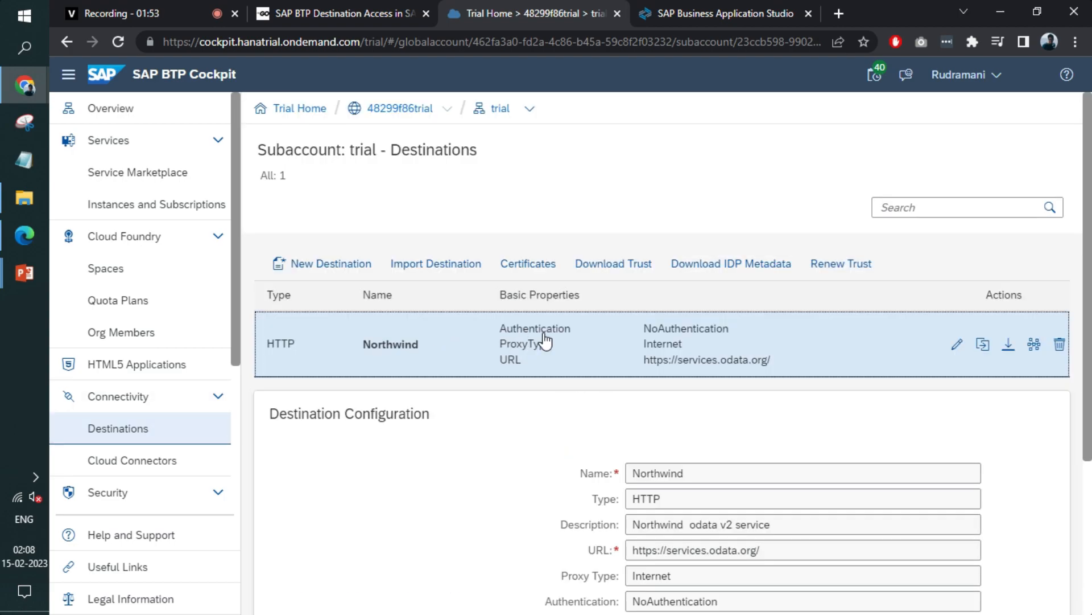
pyautogui.scroll(-3)
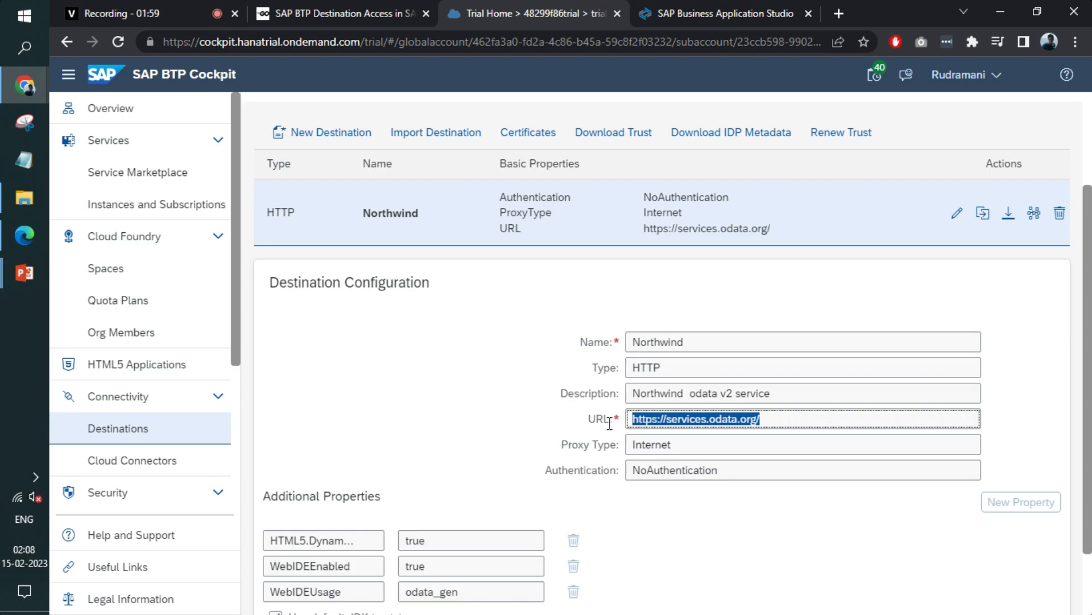
pyautogui.moveTo(531, 412)
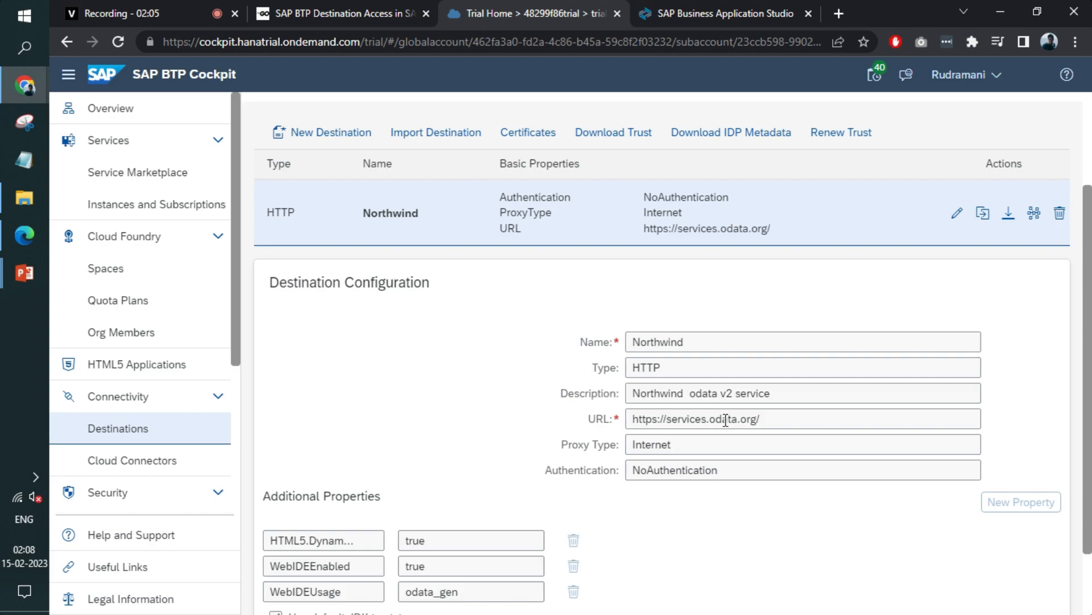
pyautogui.moveTo(502, 377)
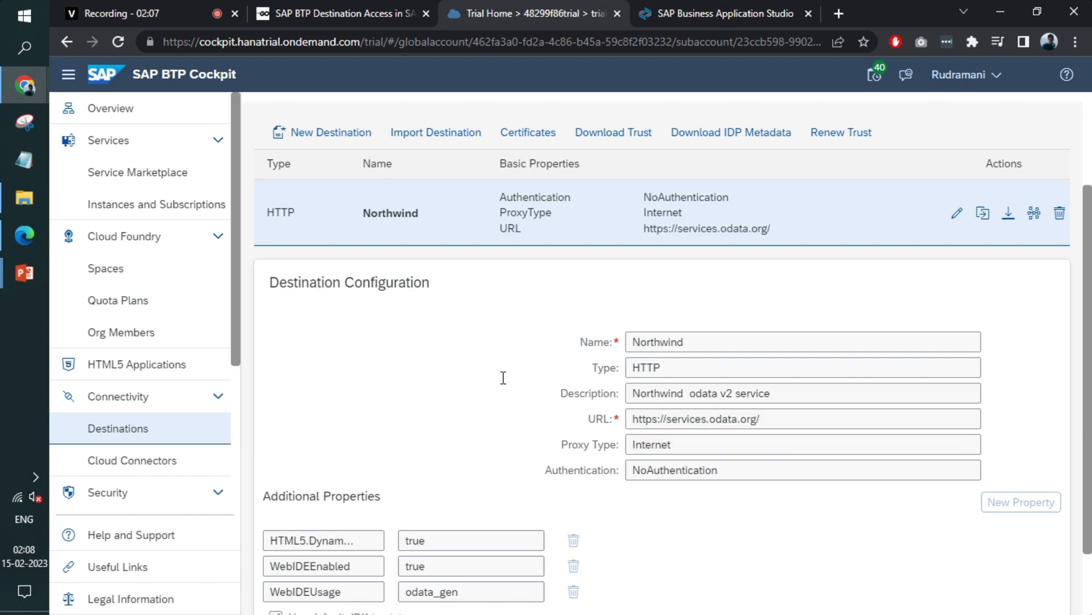
pyautogui.moveTo(453, 360)
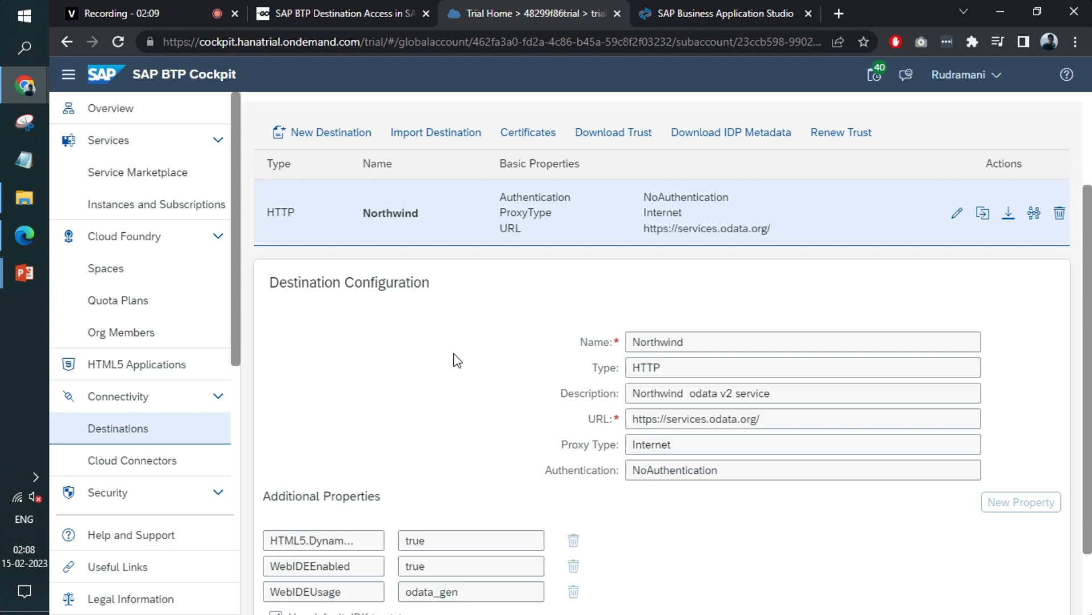
pyautogui.moveTo(421, 314)
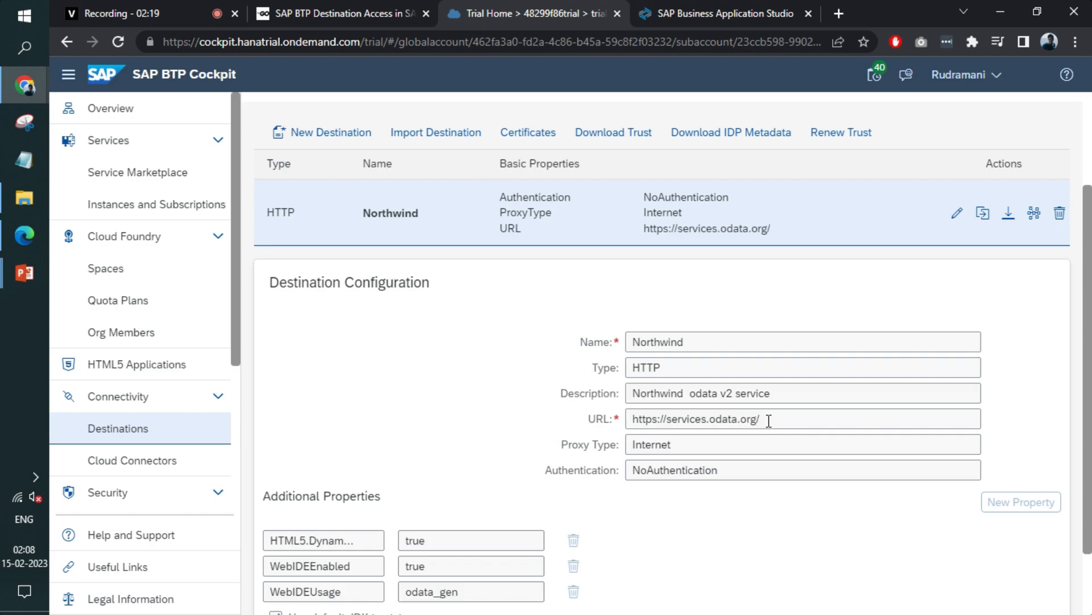
pyautogui.moveTo(503, 391)
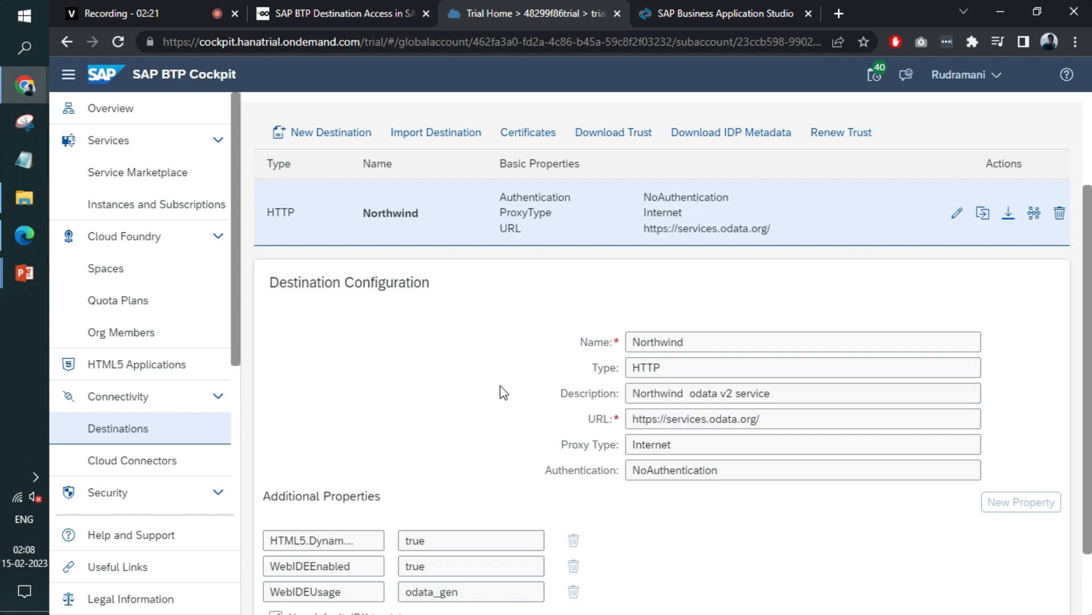
pyautogui.moveTo(721, 7)
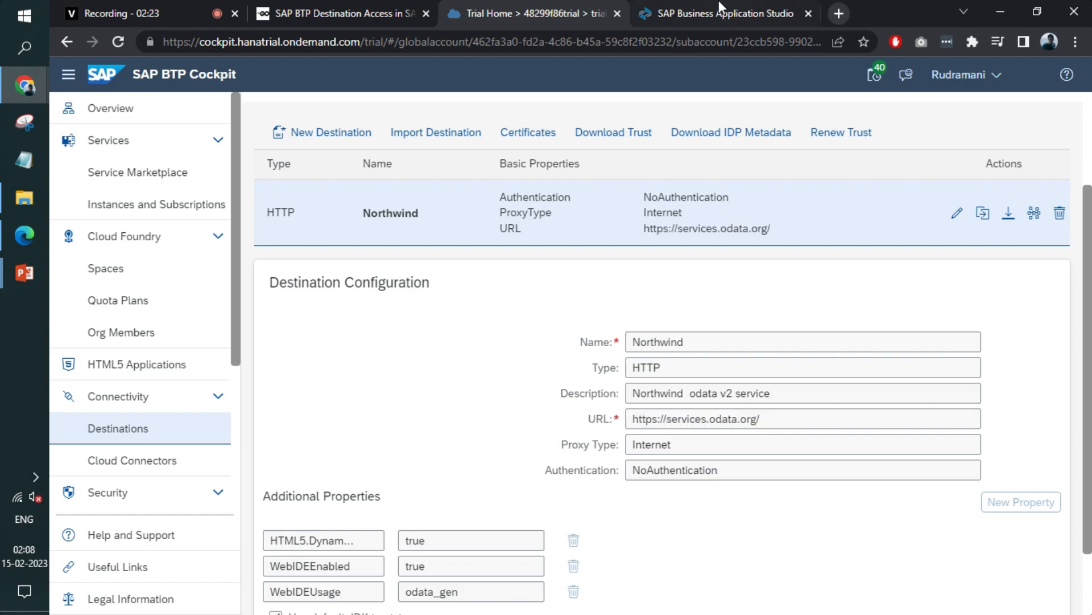
# Start a new SAP Fiori application using the freestyle SAPUI5 Application template.
pyautogui.click(724, 13)
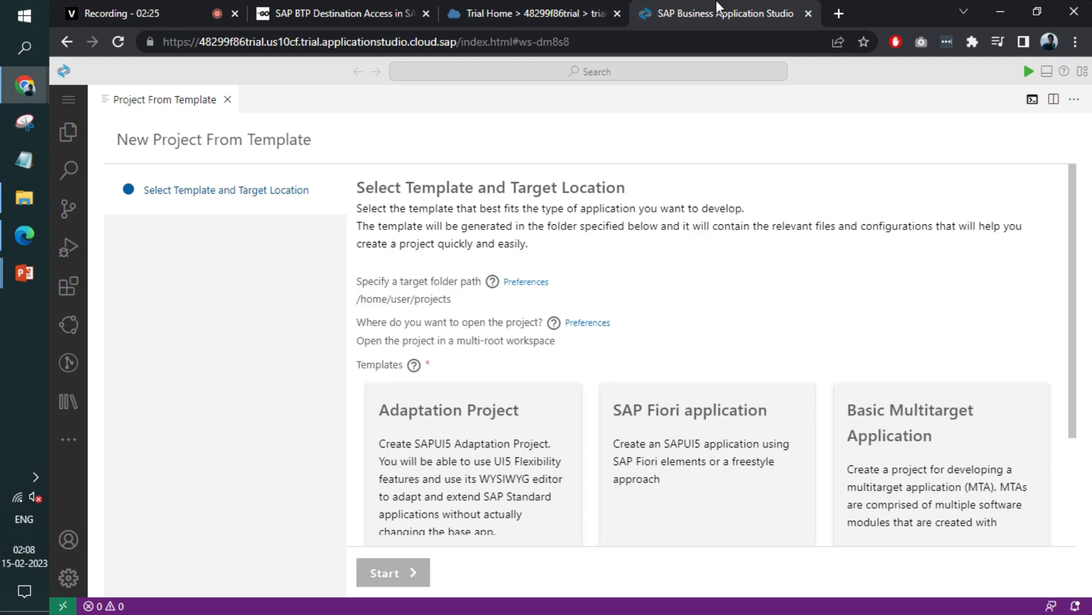
pyautogui.moveTo(708, 130)
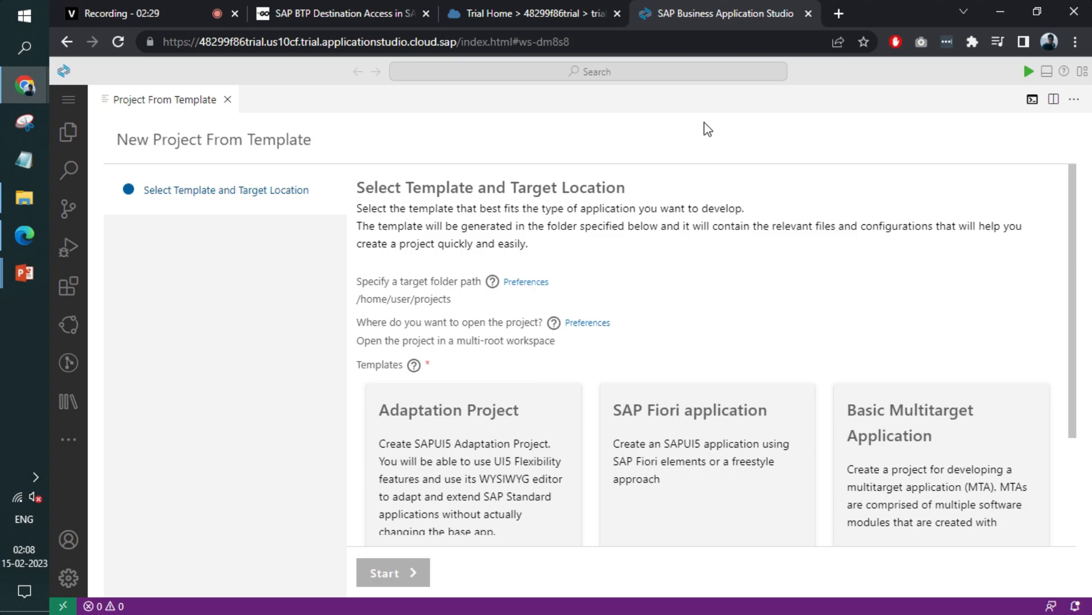
pyautogui.moveTo(723, 296)
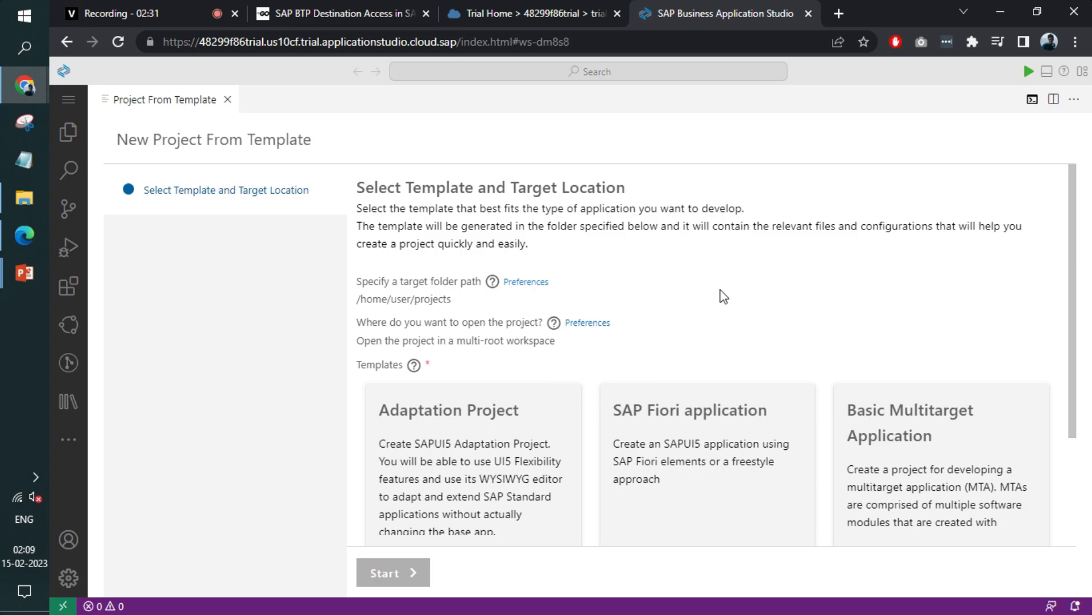
pyautogui.scroll(-3)
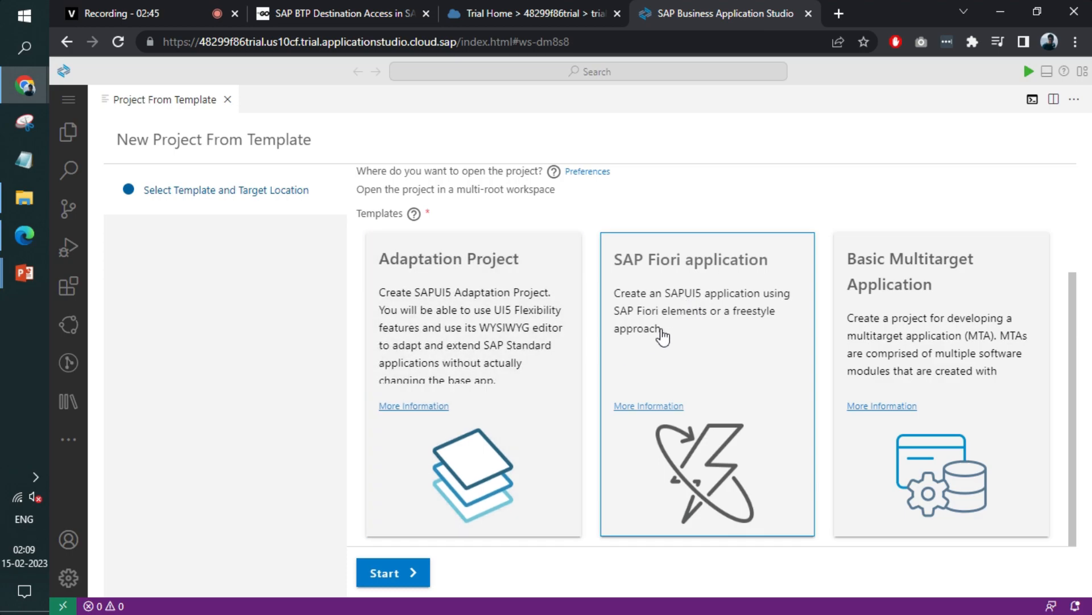
pyautogui.click(392, 572)
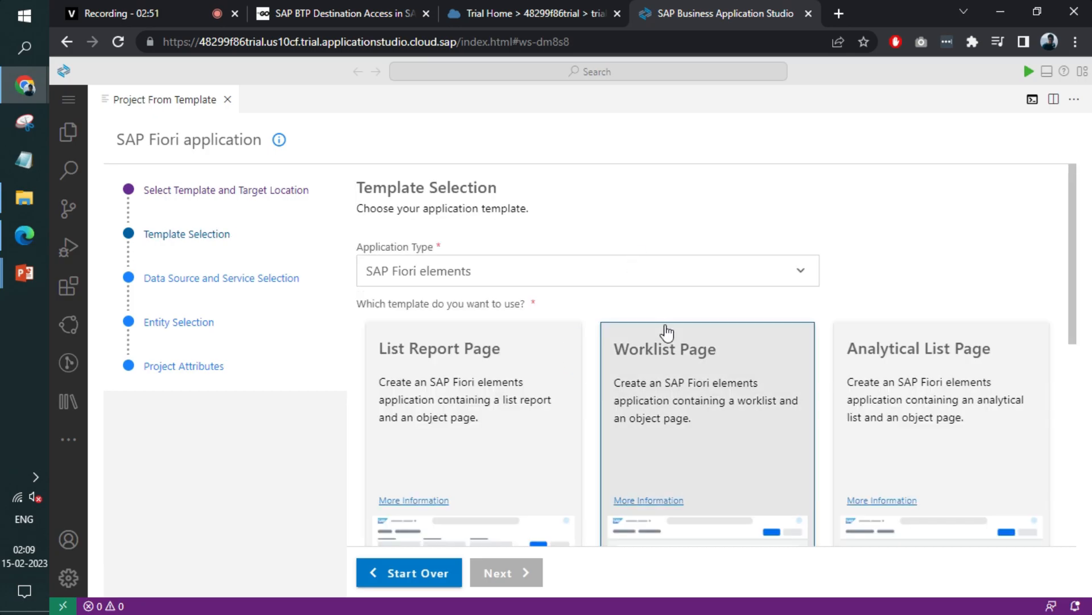
pyautogui.scroll(-3)
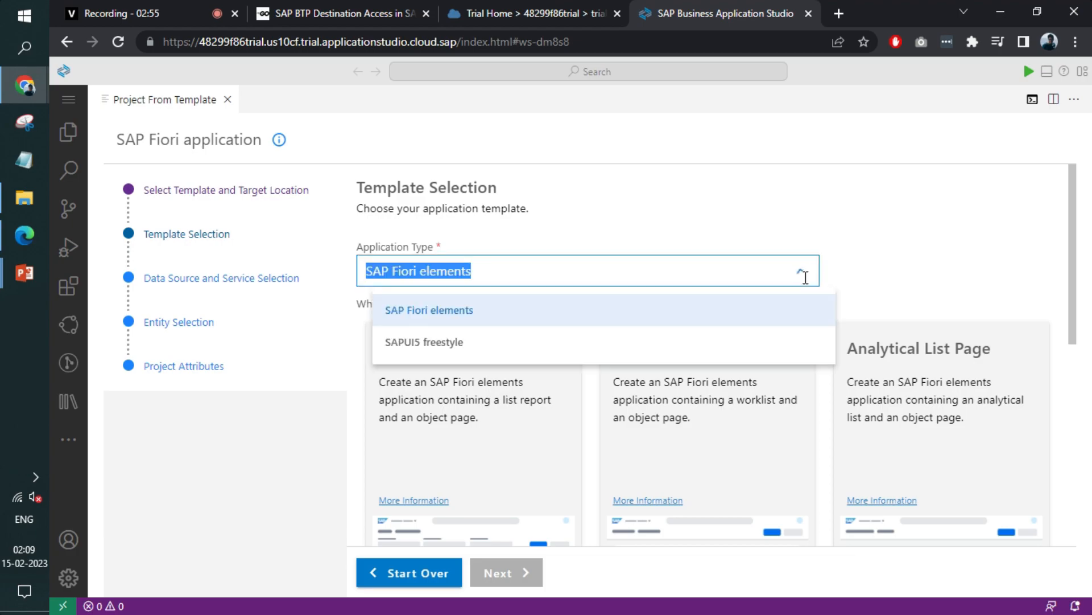
pyautogui.click(423, 342)
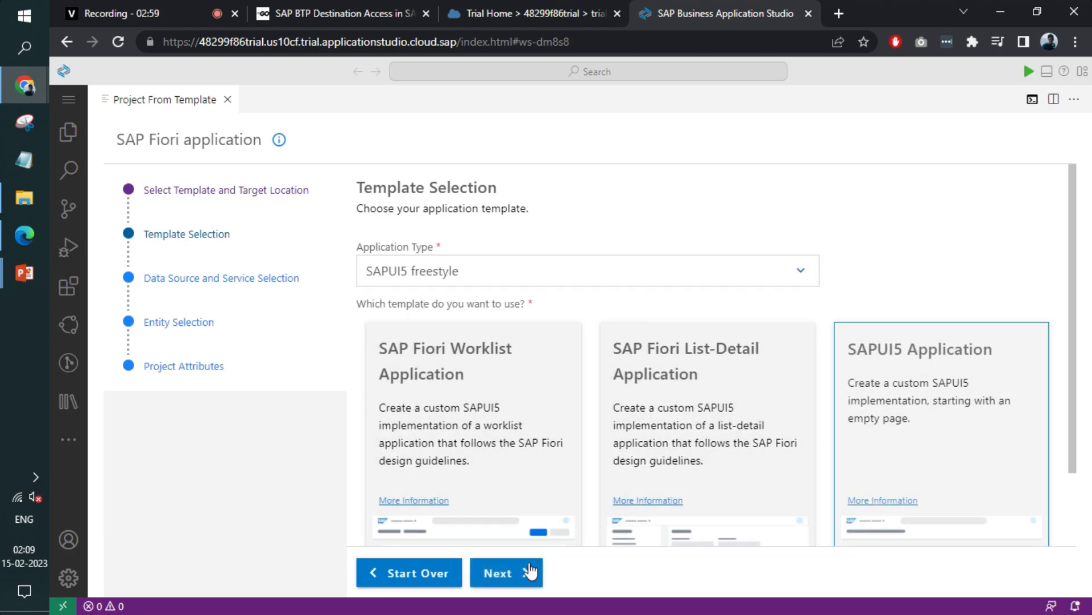
pyautogui.click(501, 572)
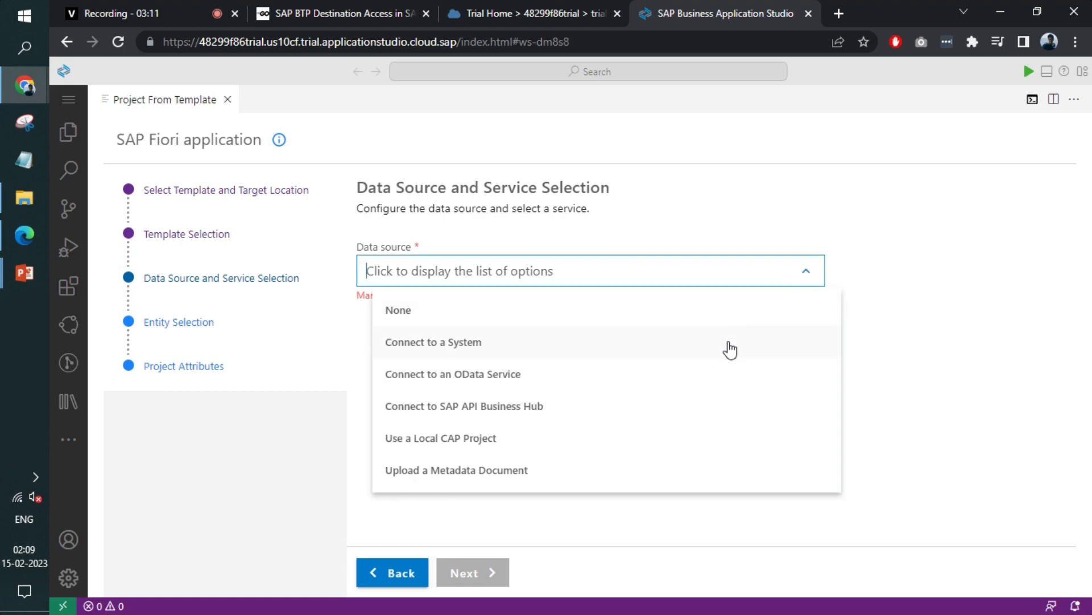
# Choose Connect to a System as data source with Northwind as the system.
pyautogui.click(433, 341)
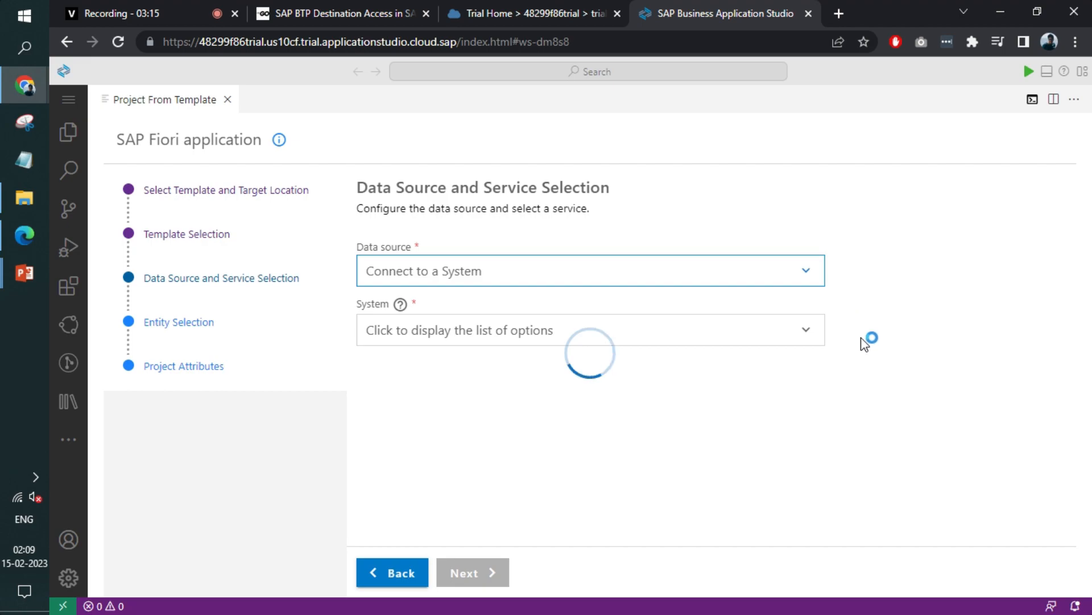
pyautogui.moveTo(824, 338)
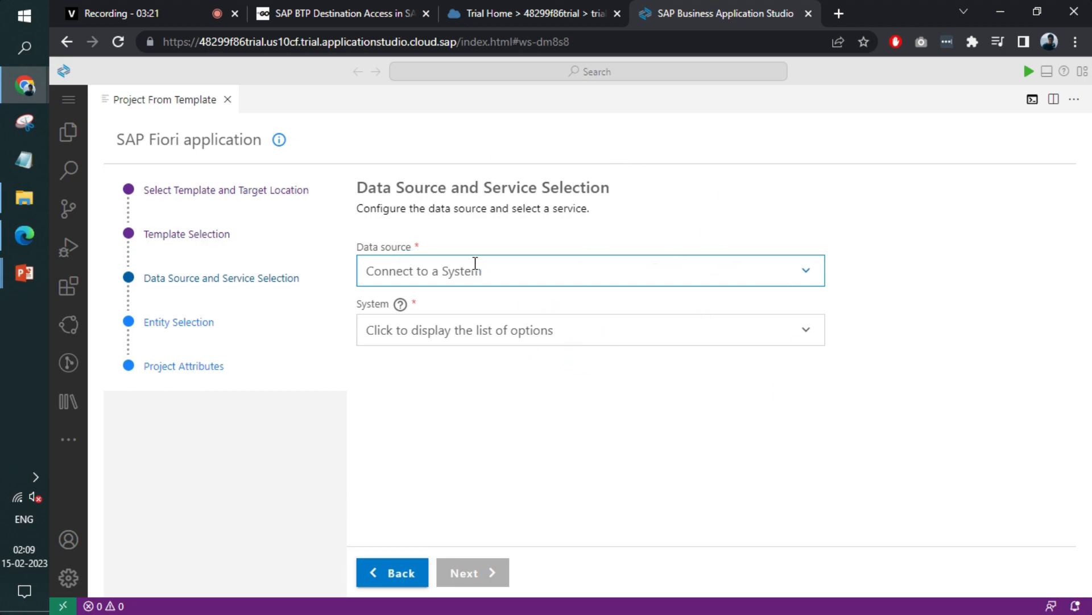
pyautogui.moveTo(812, 328)
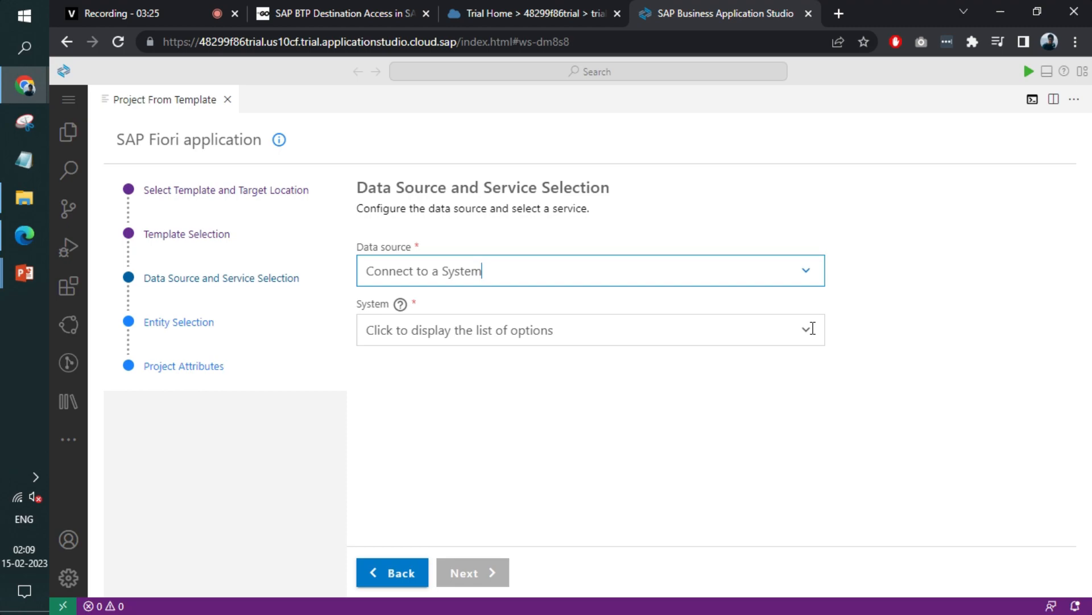
pyautogui.write('Northwind')
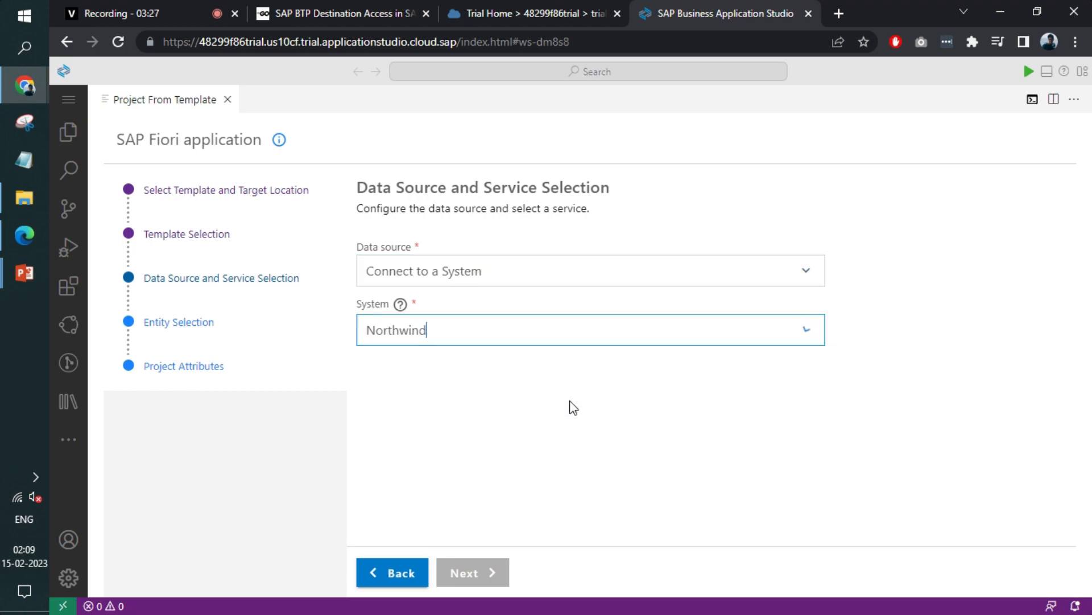
pyautogui.press('Return')
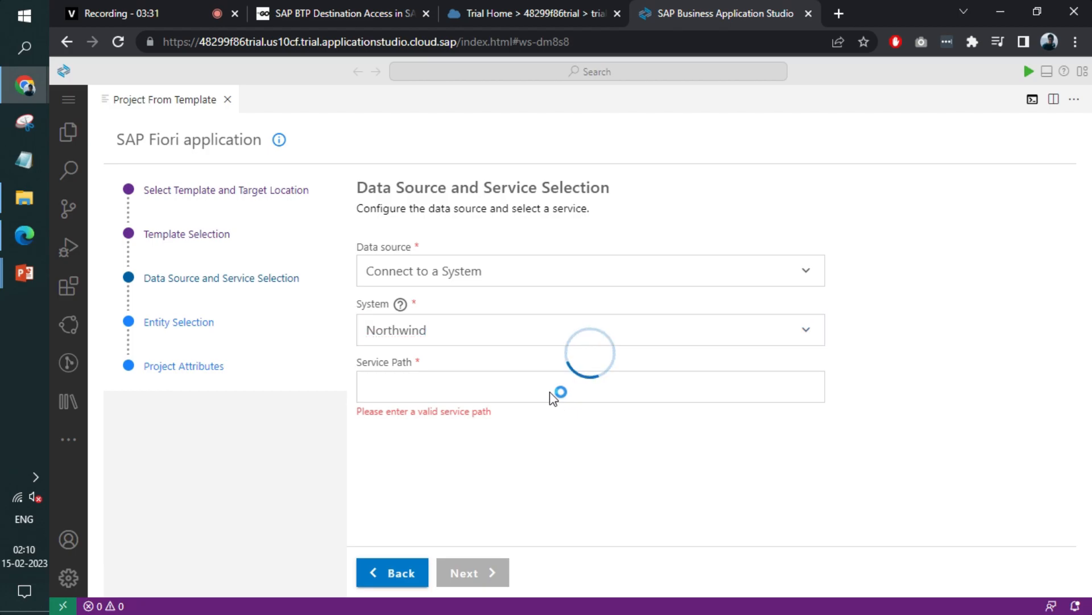
pyautogui.moveTo(22, 236)
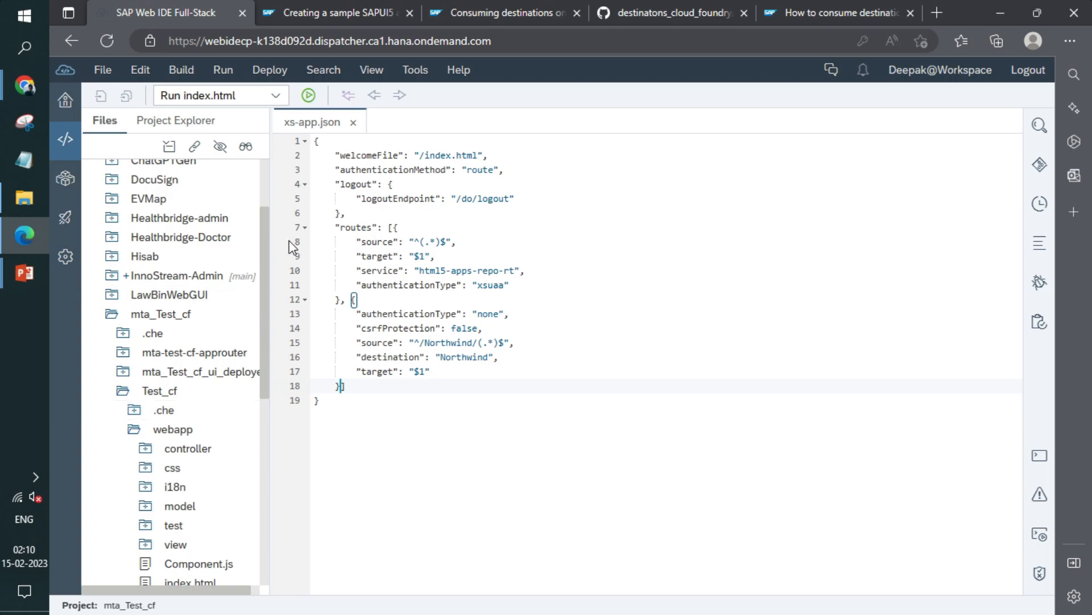
# Take the service path V2/Northwind/Northwind.svc/ from the Test project's manifest.json.
pyautogui.scroll(-3)
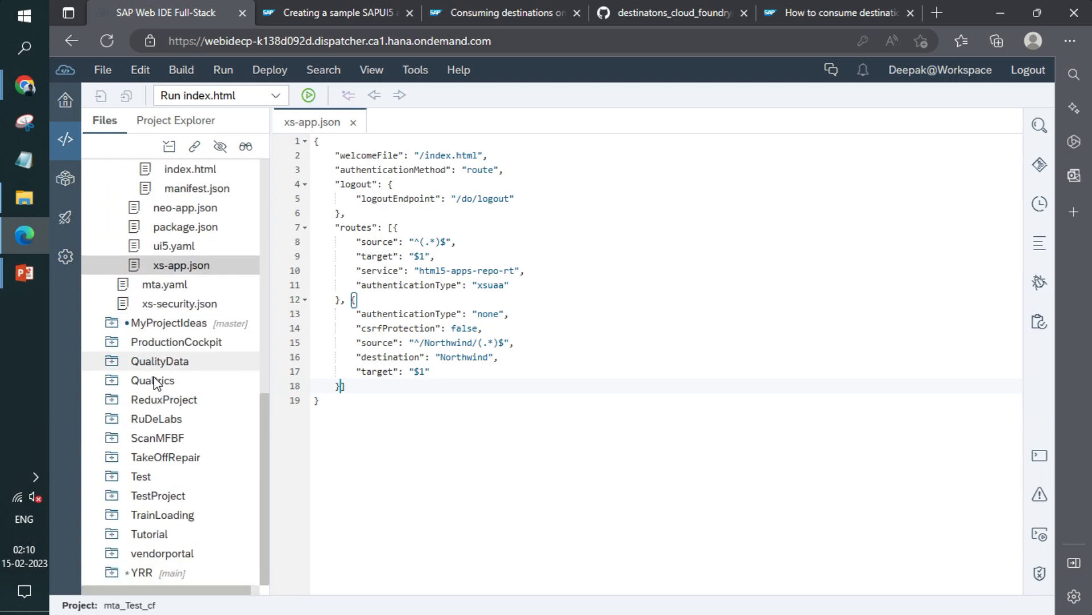
pyautogui.click(141, 475)
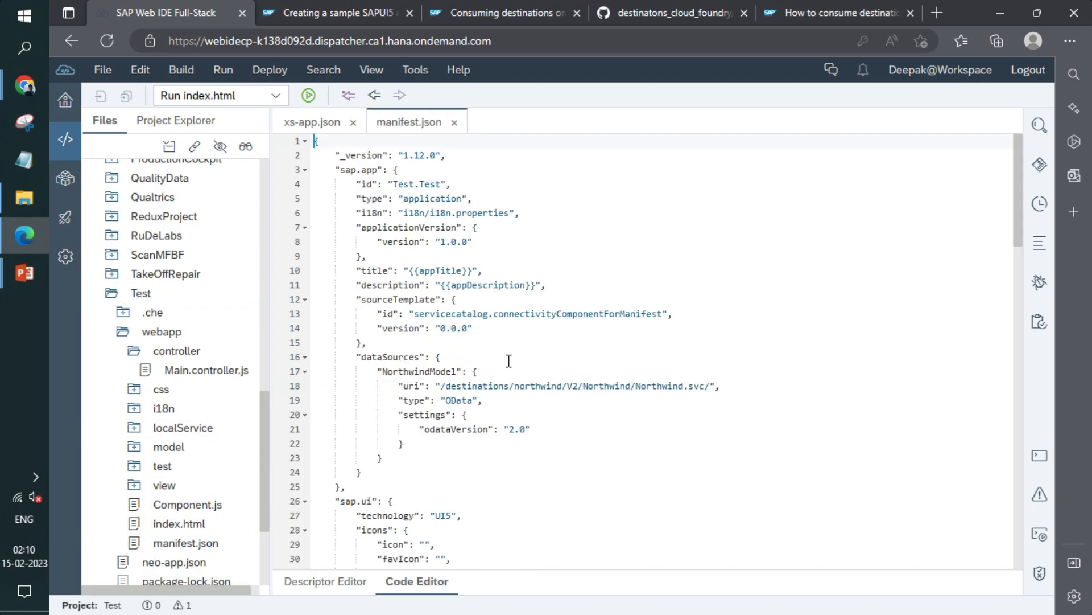
pyautogui.moveTo(562, 382)
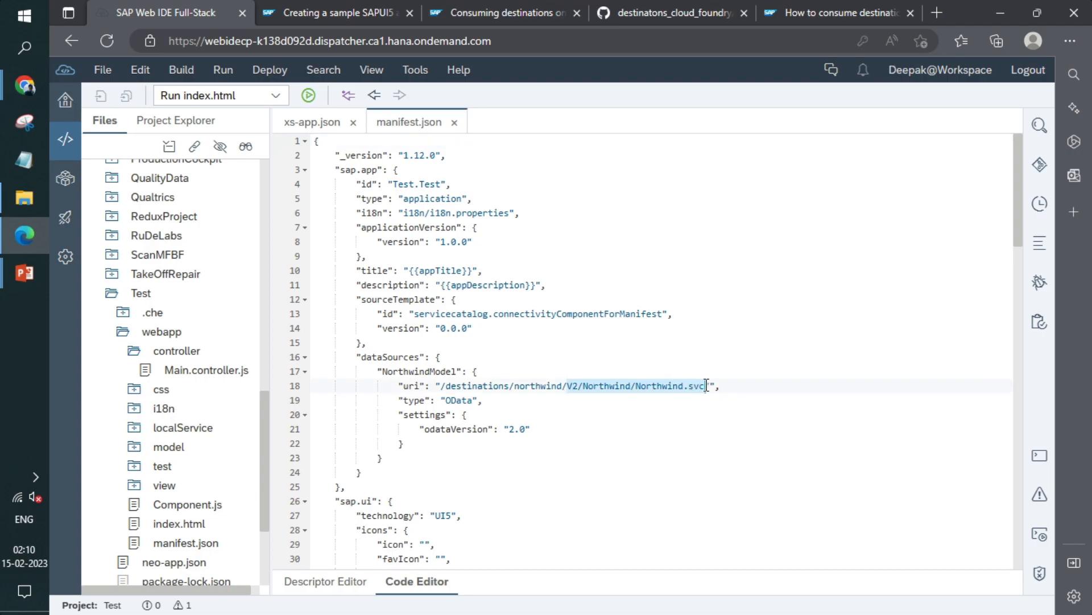
pyautogui.write('/Northwind/Northwind.svc/')
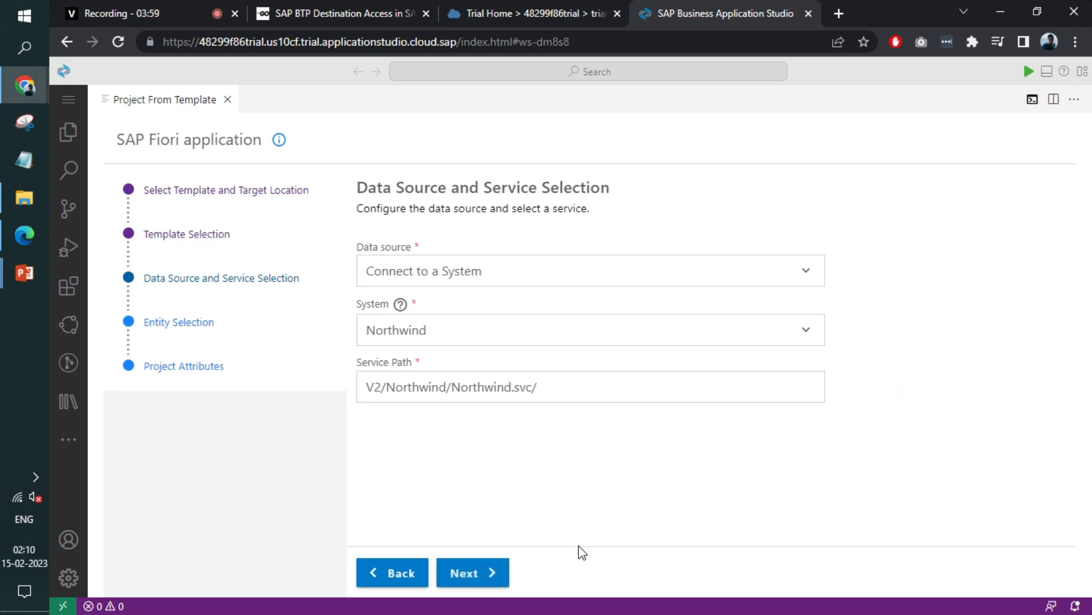
# Pass entity selection and replace the View1 name with one starting 'Mai'.
pyautogui.click(472, 572)
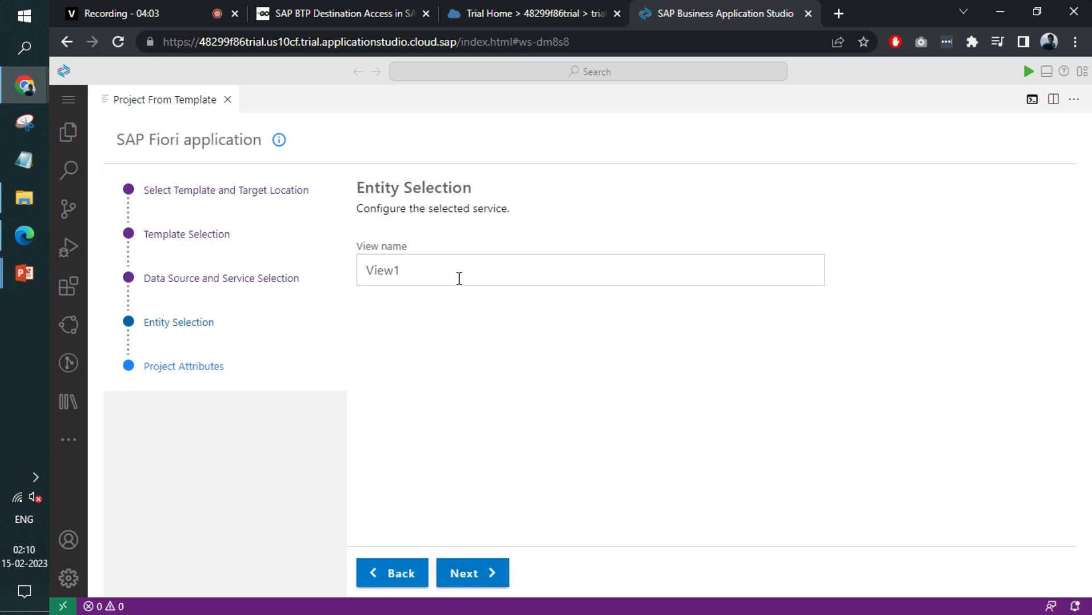
pyautogui.write('Mai')
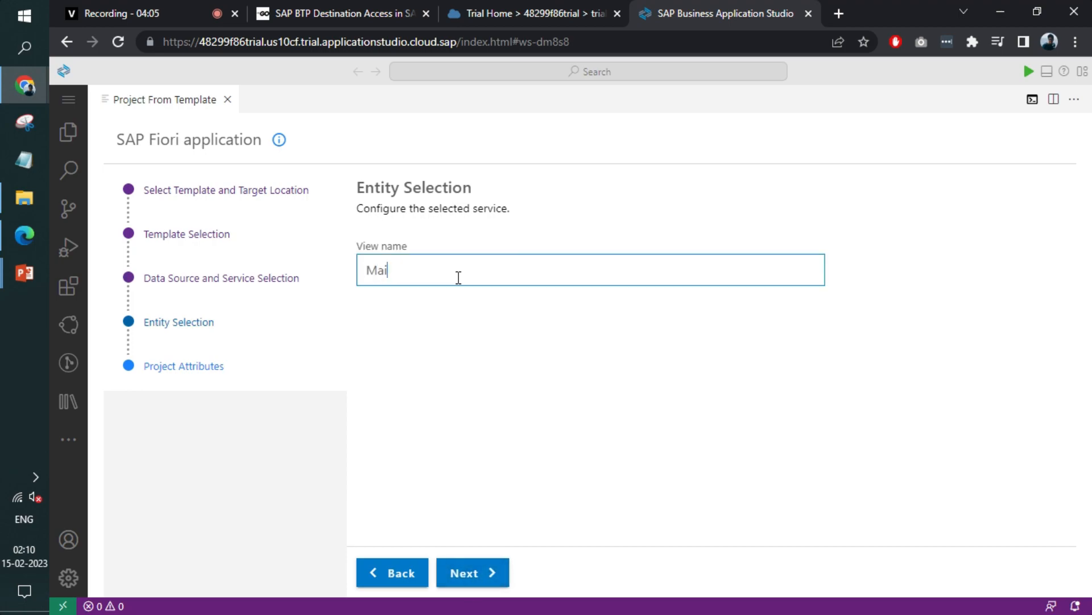
pyautogui.click(472, 571)
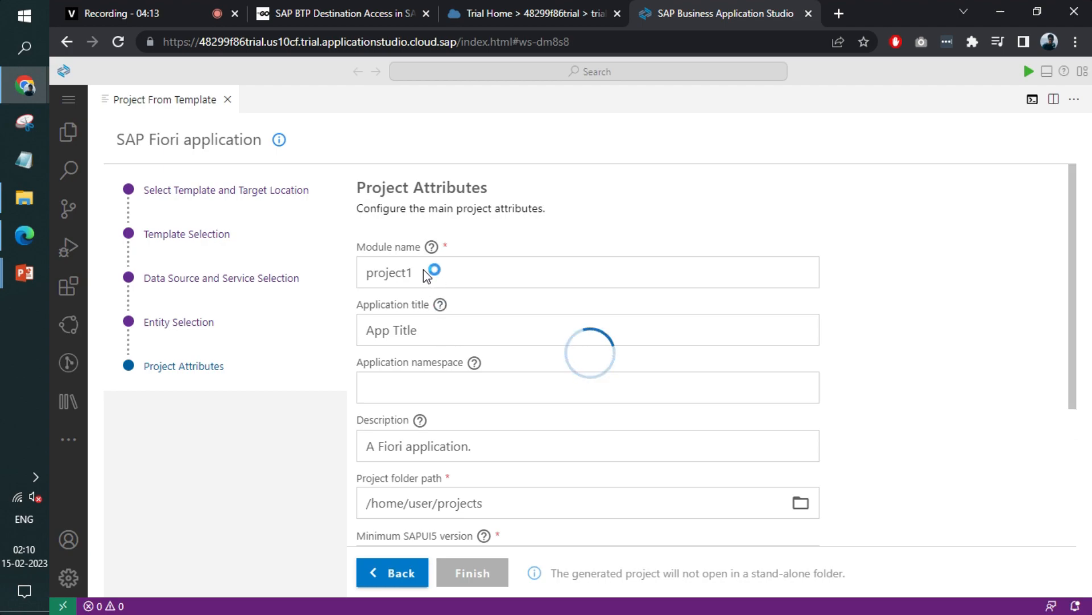
# Generate the project with module name cfapp, title 'CF App', and default settings.
pyautogui.tripleClick(390, 272)
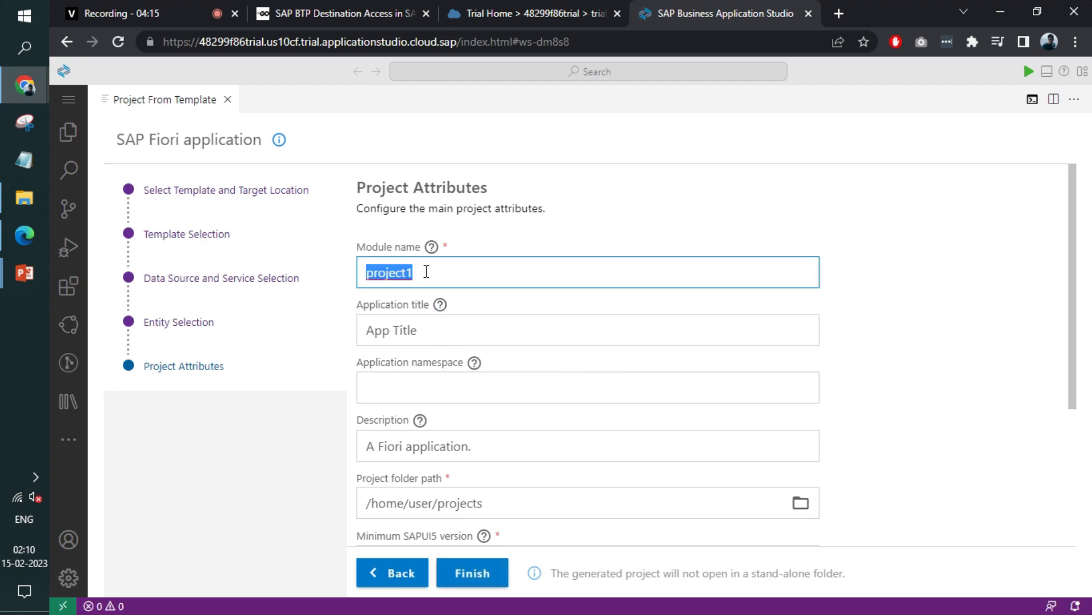
pyautogui.write('cfapp')
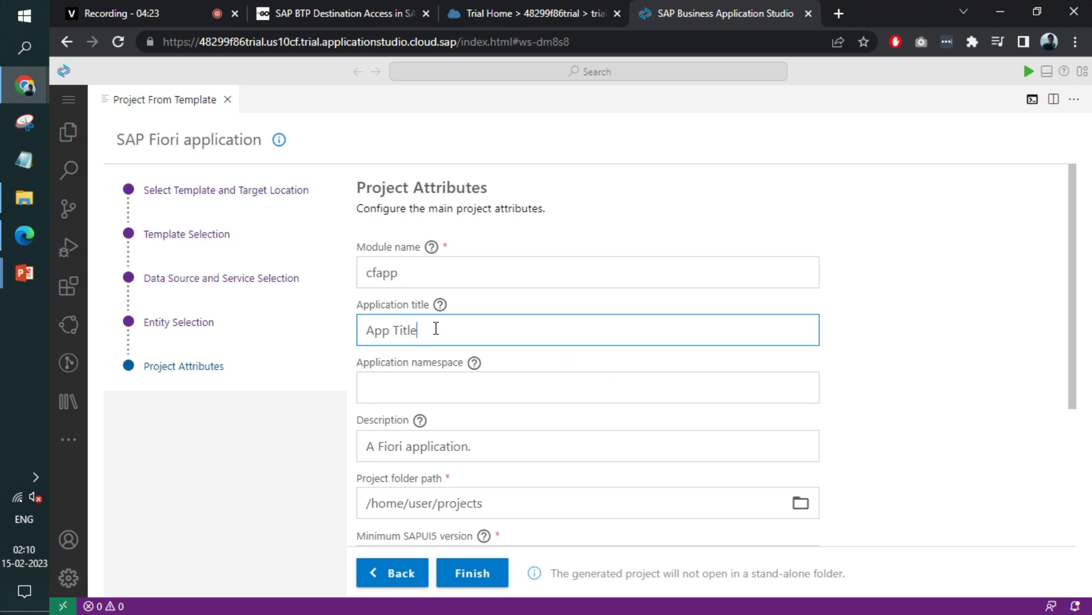
pyautogui.write('CF A')
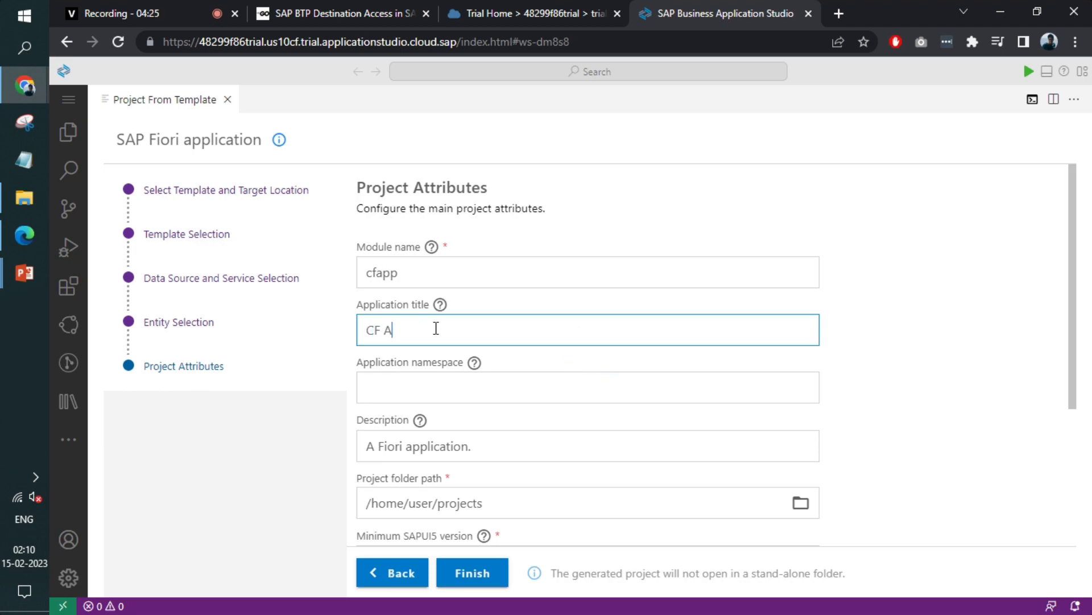
pyautogui.write('pp')
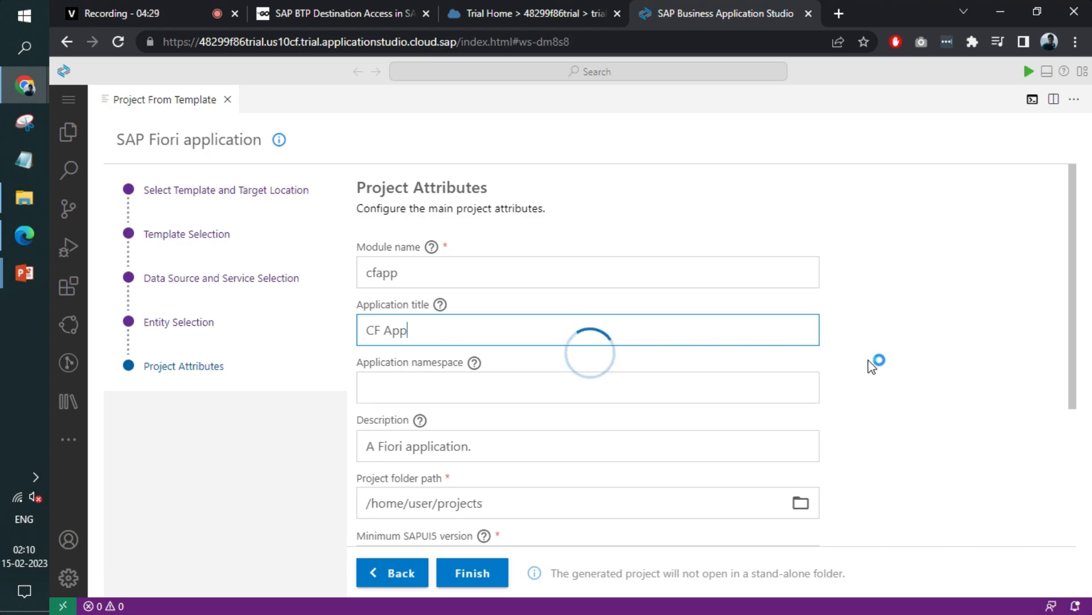
pyautogui.scroll(-3)
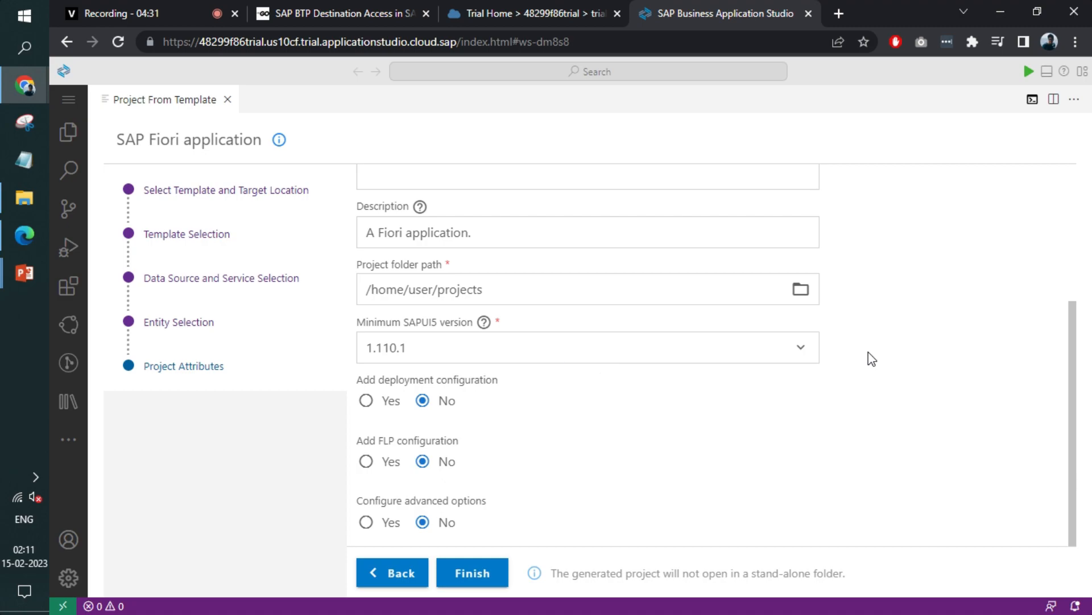
pyautogui.moveTo(723, 412)
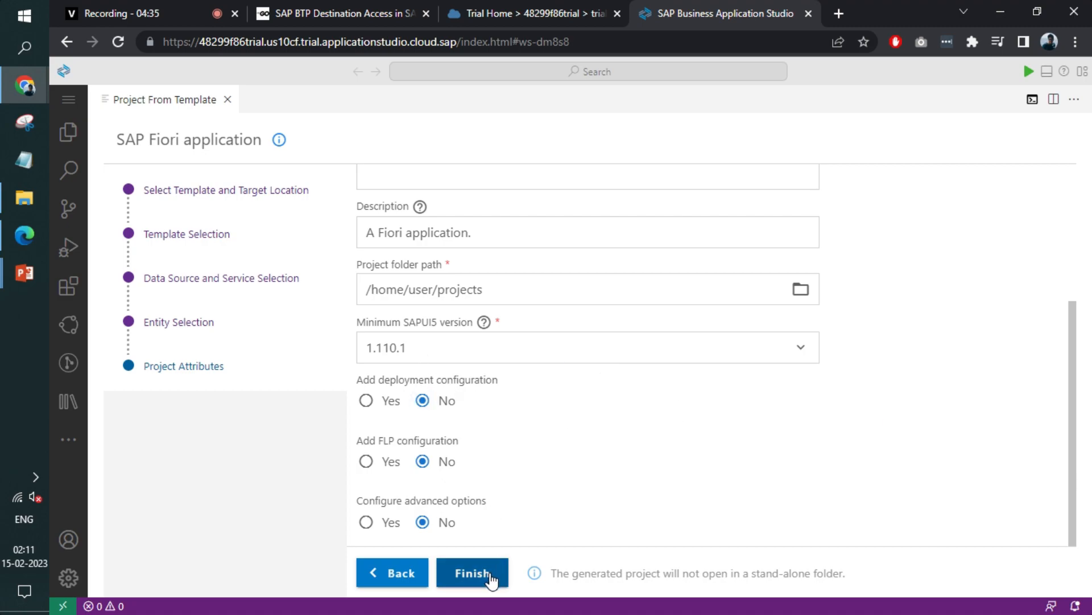
pyautogui.click(472, 573)
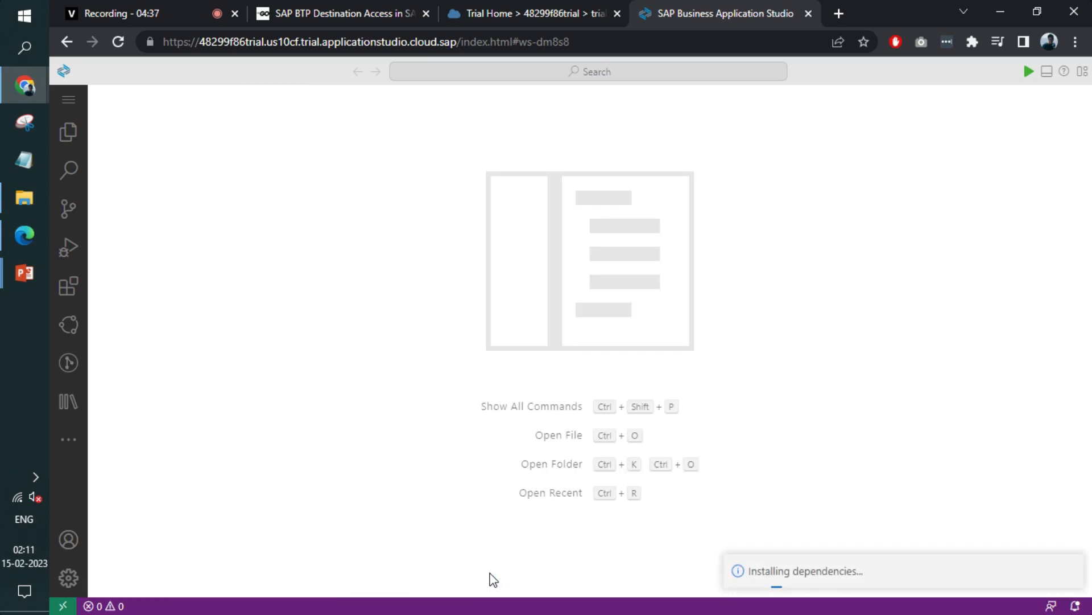
# Expand the cfapp webapp folder and open manifest.json with the Northwind mainService.
pyautogui.click(68, 132)
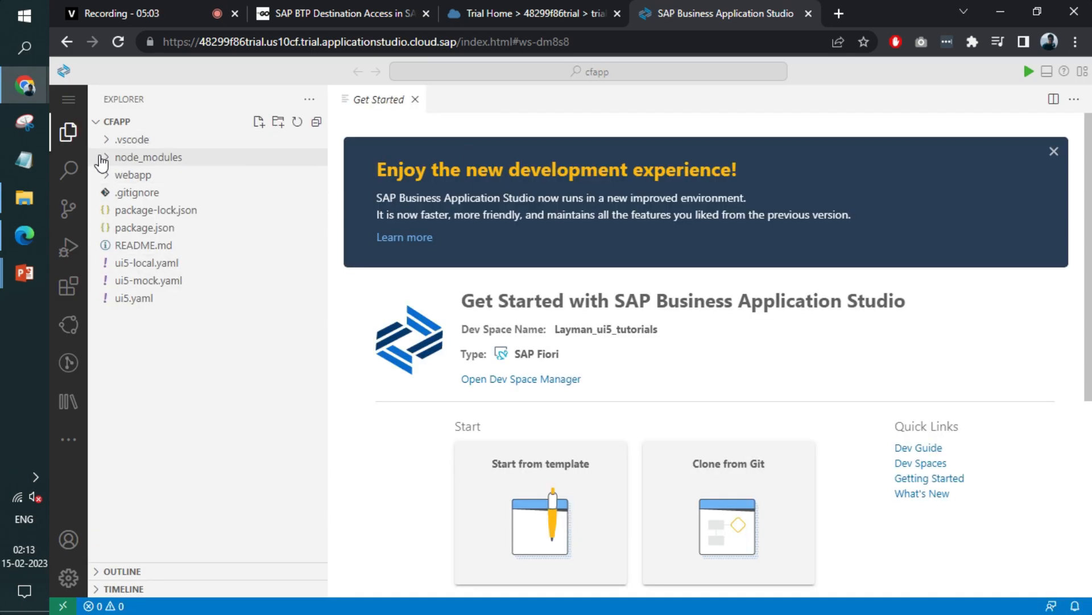
pyautogui.click(133, 174)
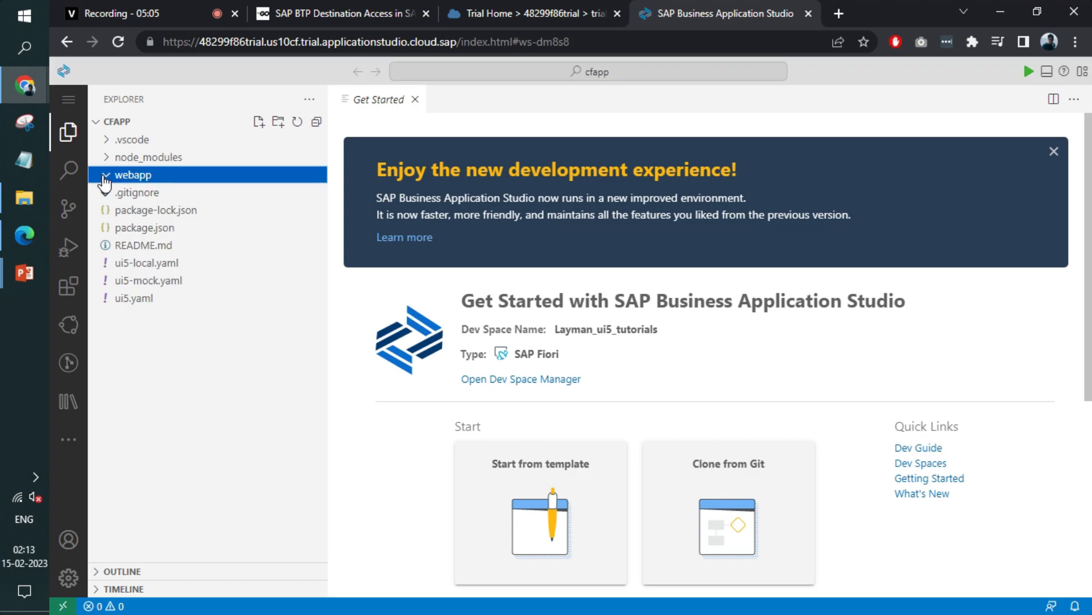
pyautogui.click(133, 174)
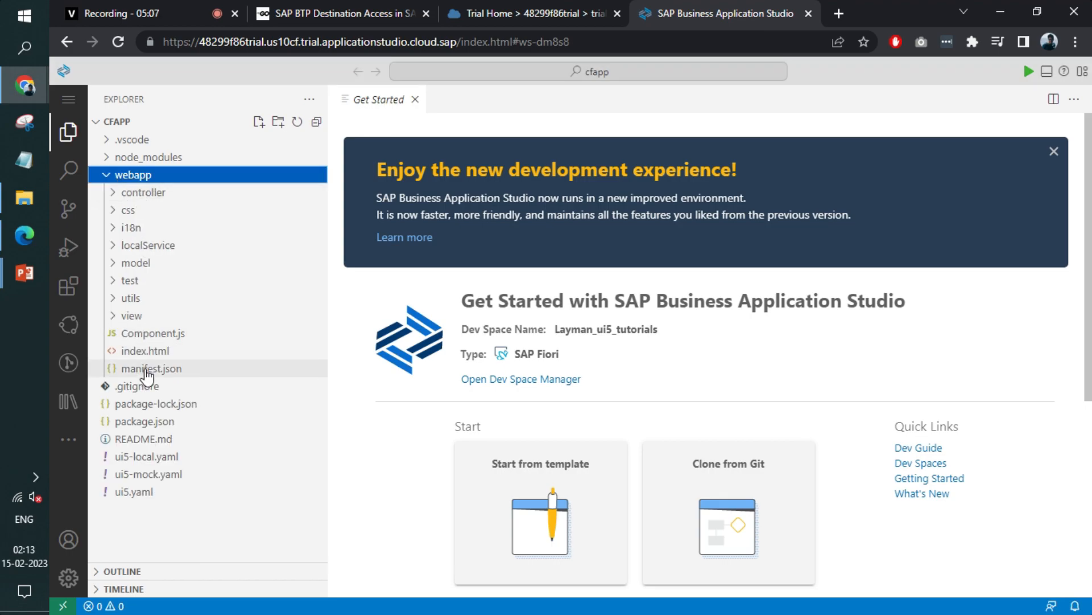
pyautogui.moveTo(131, 227)
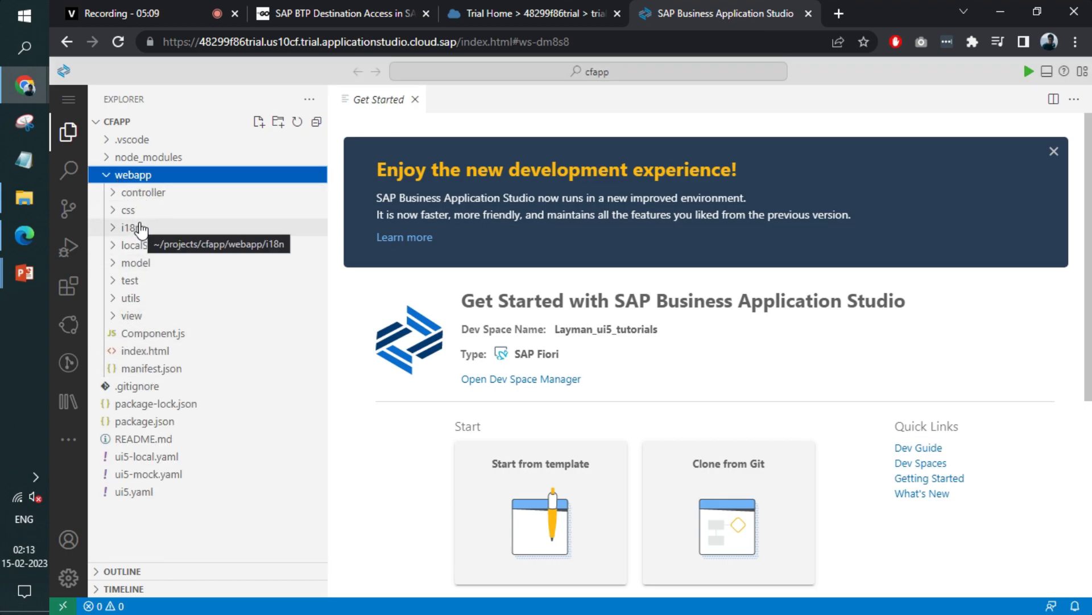
pyautogui.moveTo(176, 403)
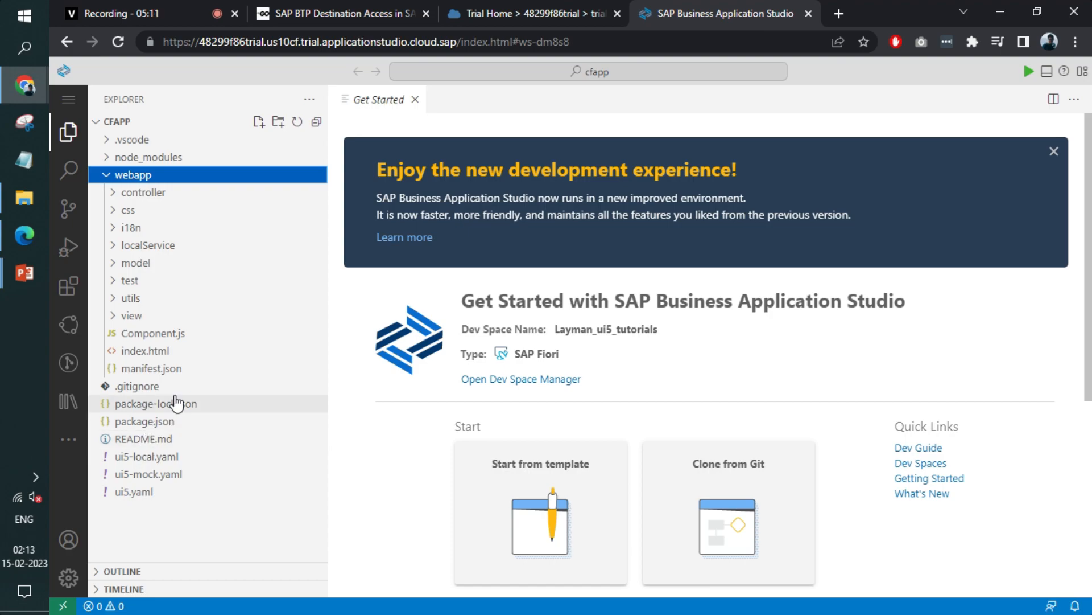
pyautogui.moveTo(129, 297)
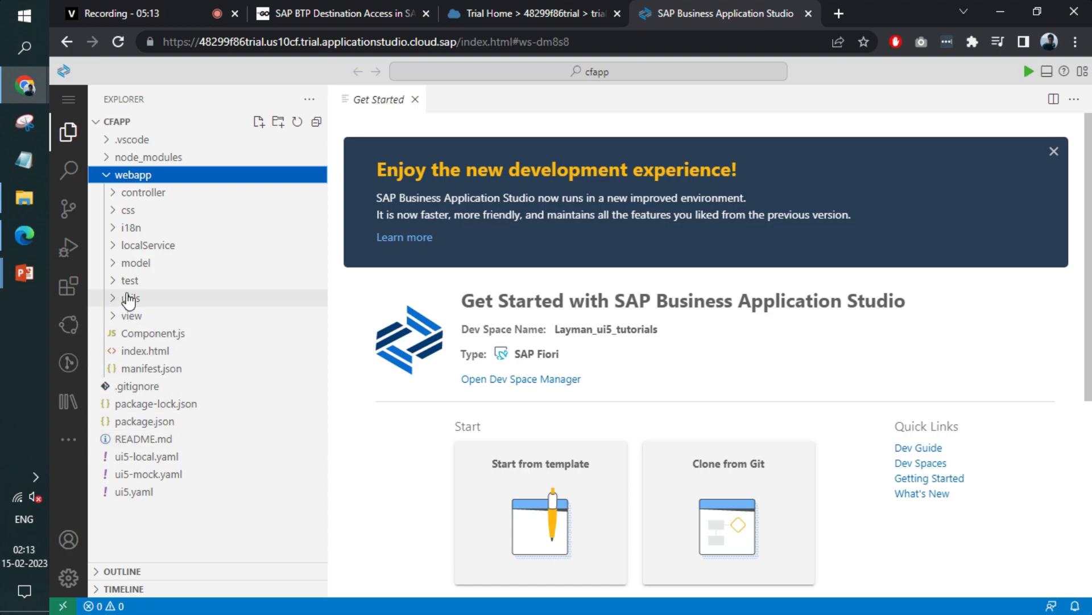
pyautogui.click(150, 245)
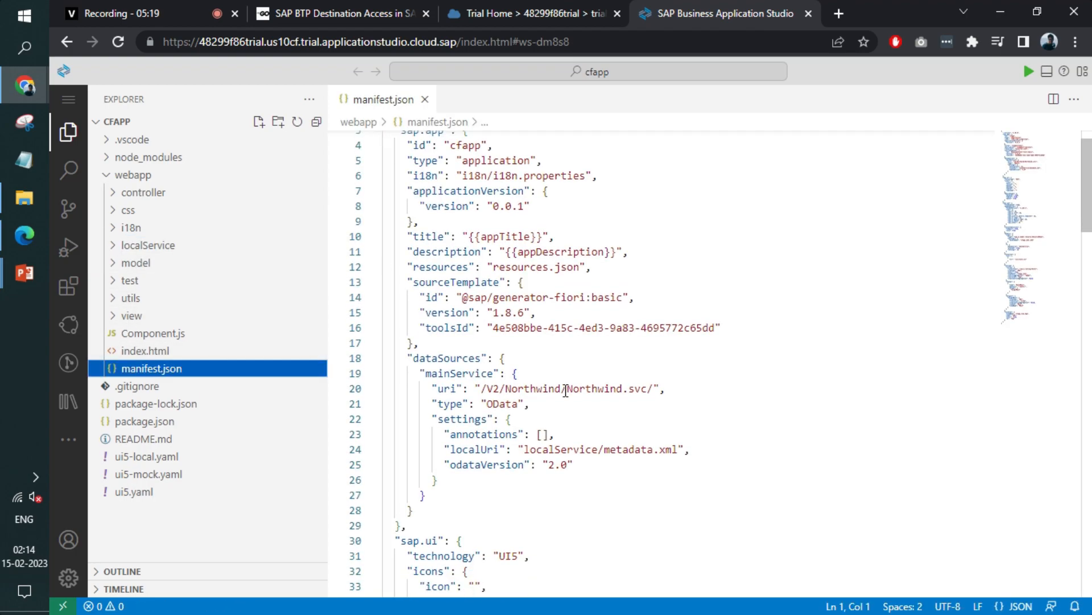
# Check the manifest's service uri, then view ui5-mock.yaml's /V2 Northwind backend.
pyautogui.doubleClick(565, 388)
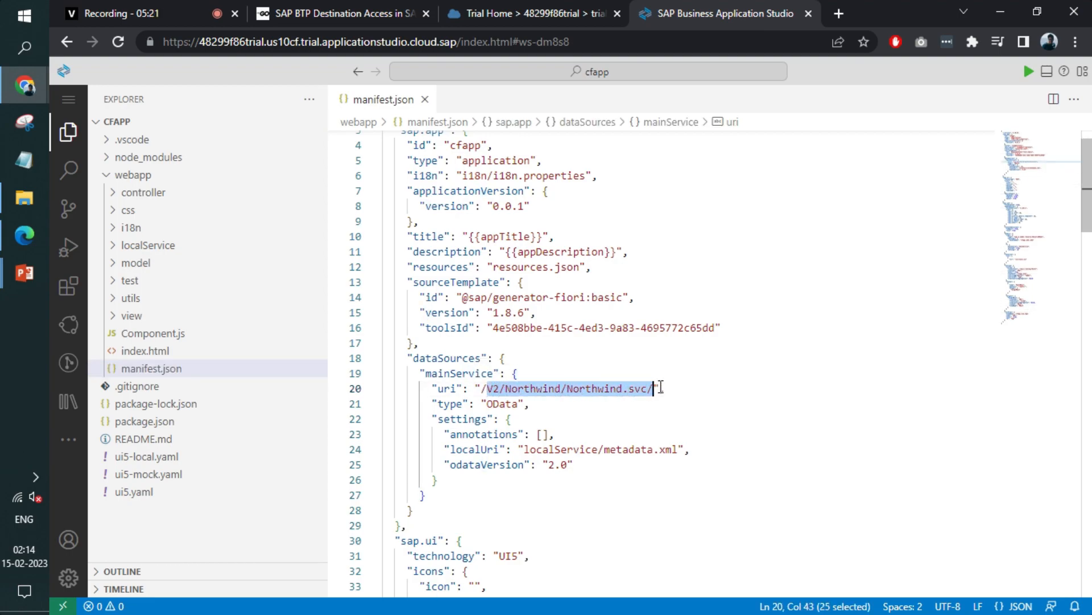
pyautogui.click(495, 388)
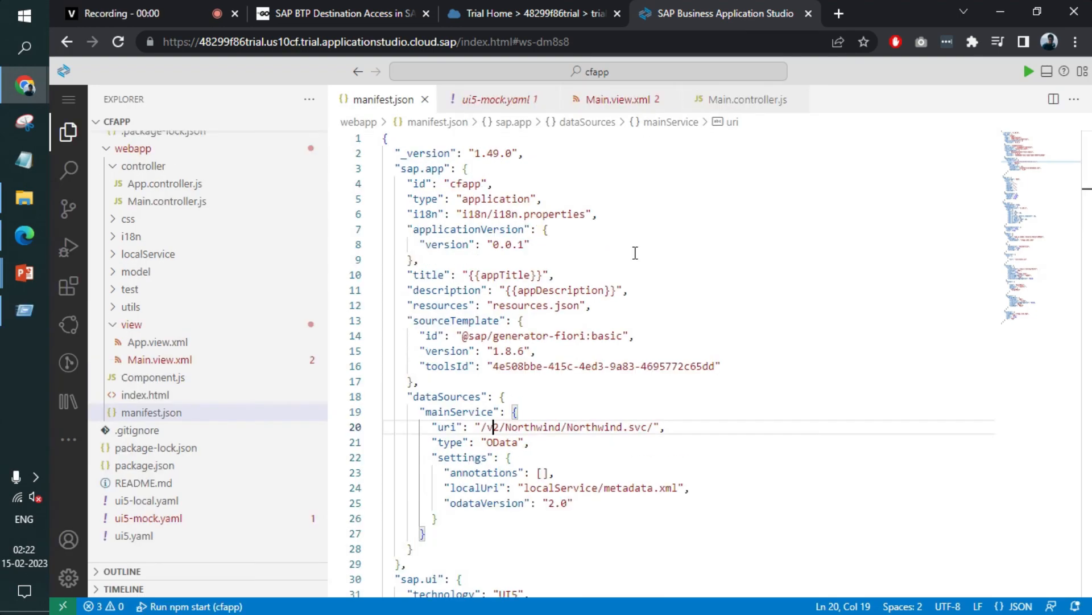
pyautogui.moveTo(627, 301)
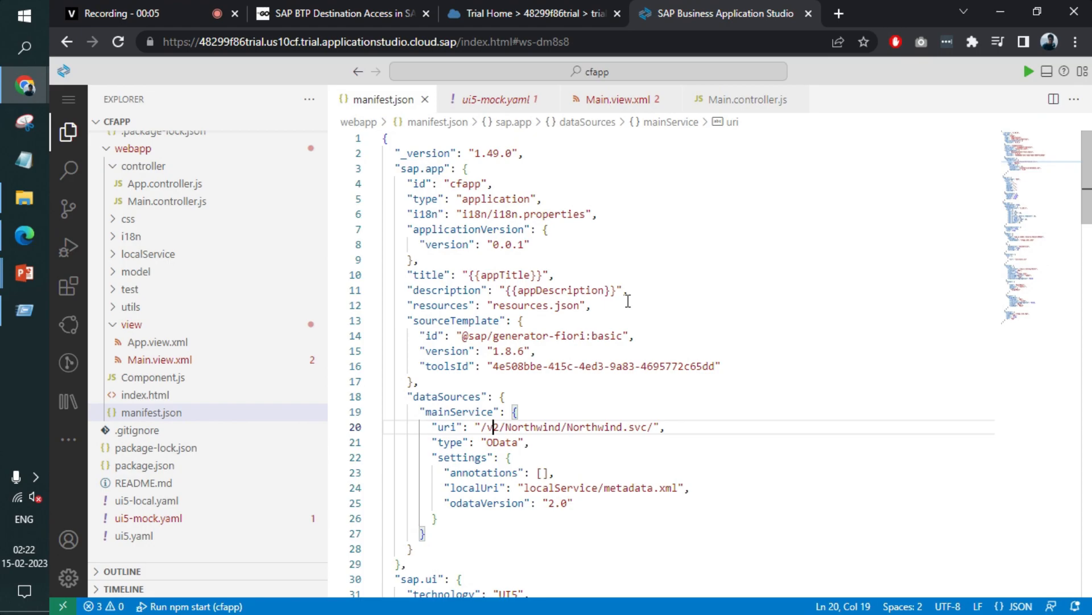
pyautogui.click(515, 411)
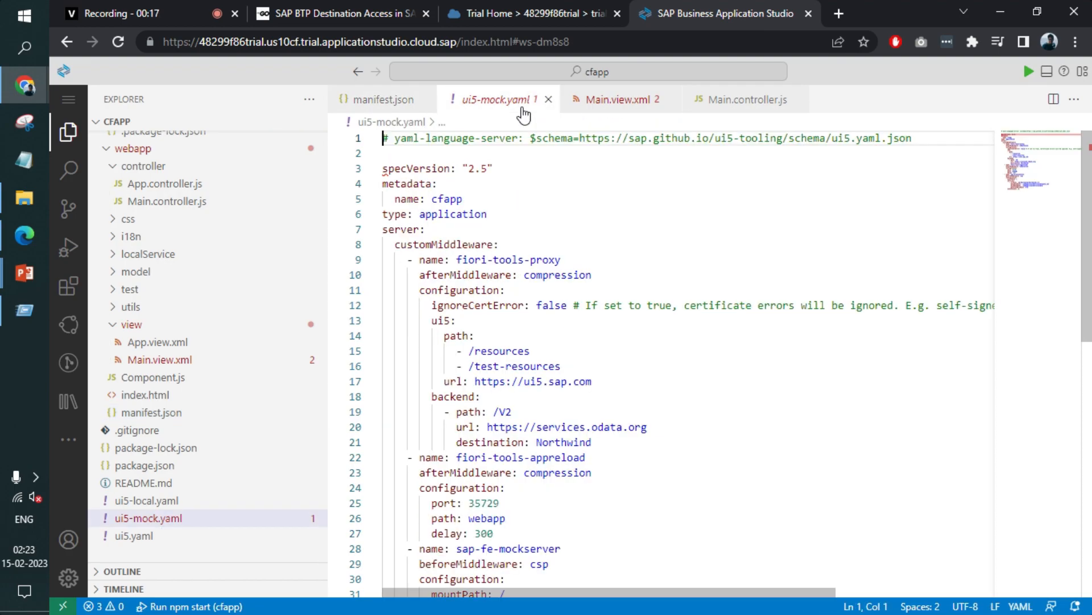
# Check the Northwind destination and services.odata.org backend URL in ui5.yaml, then return to manifest.json.
pyautogui.click(134, 535)
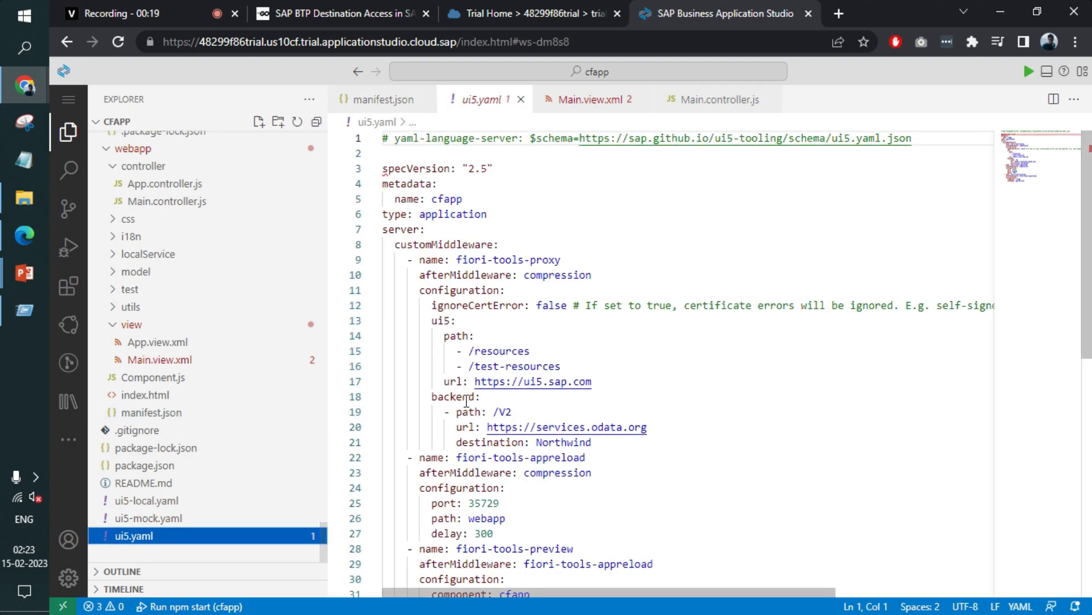
pyautogui.scroll(-3)
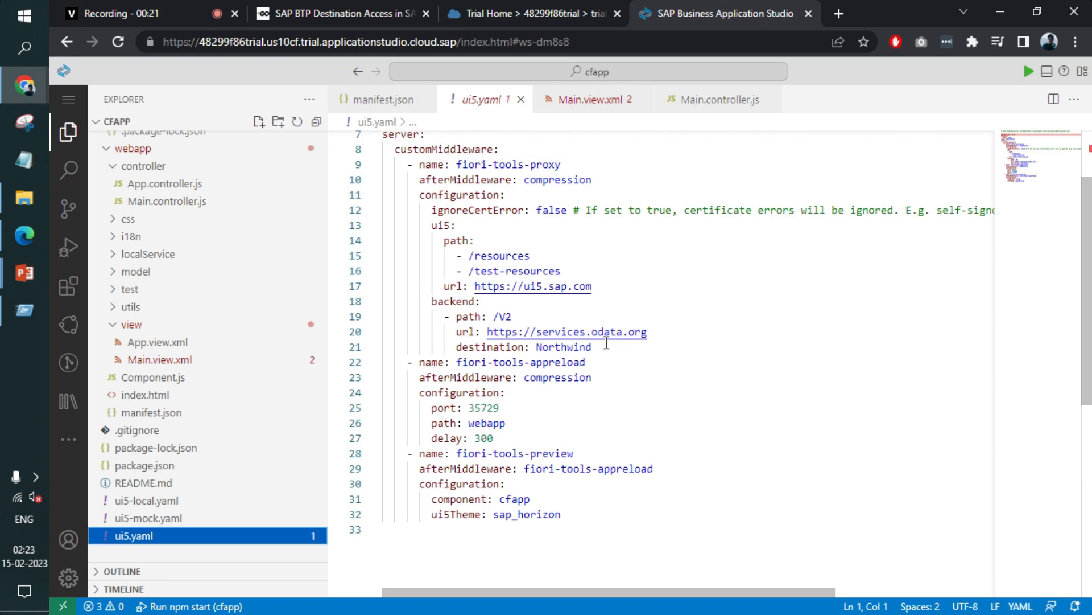
pyautogui.scroll(3)
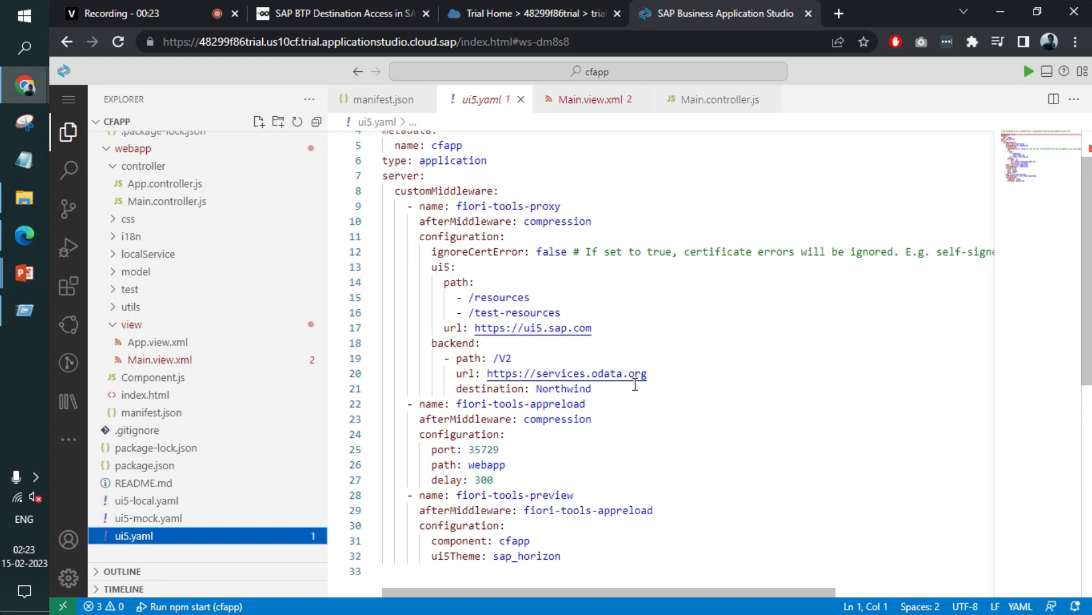
pyautogui.scroll(3)
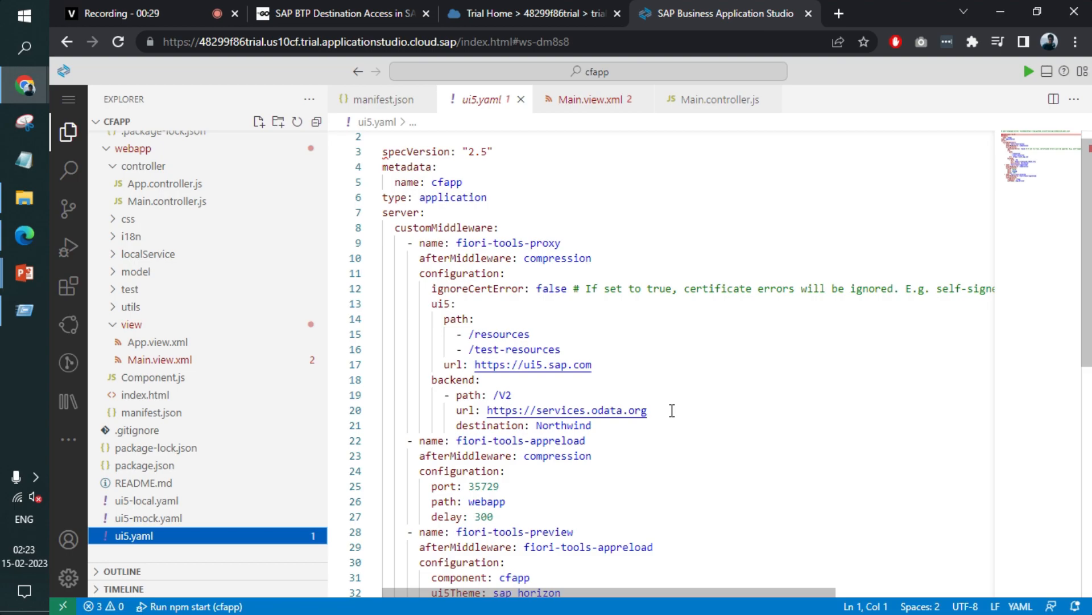
pyautogui.moveTo(580, 425)
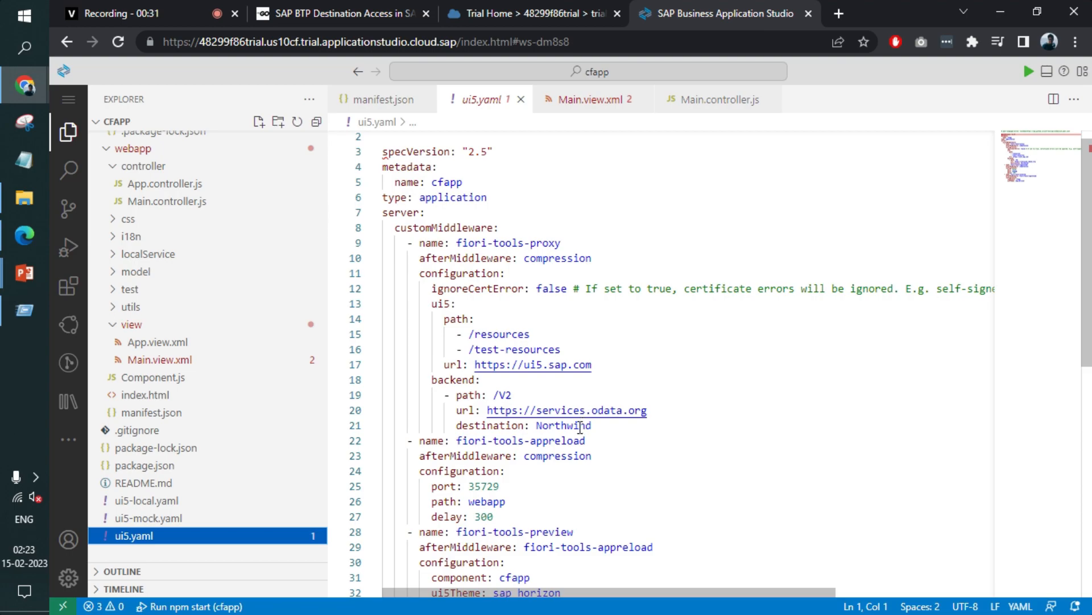
pyautogui.doubleClick(451, 379)
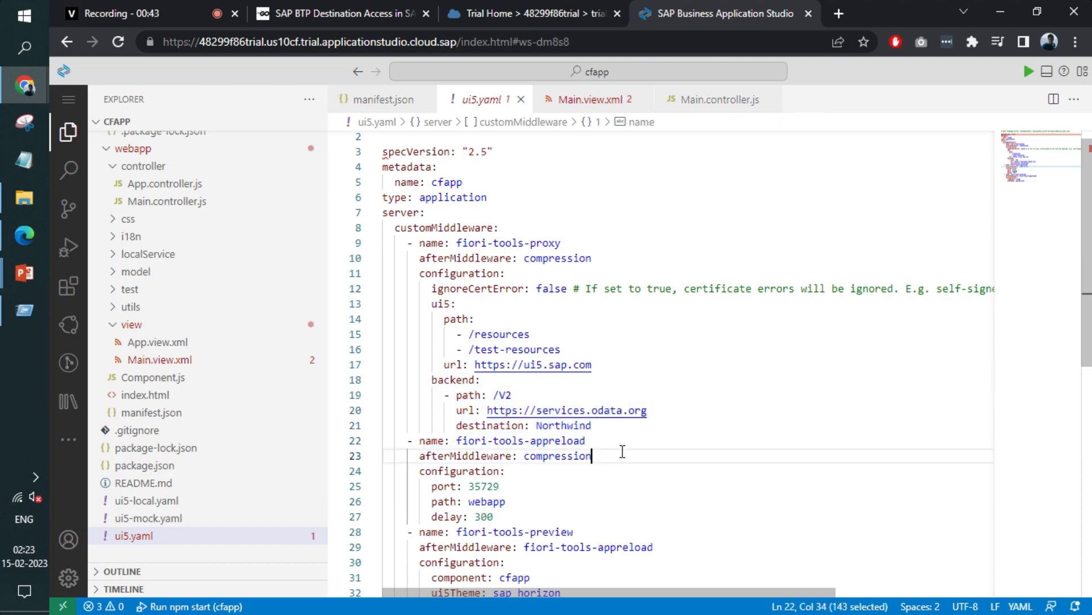
pyautogui.click(591, 455)
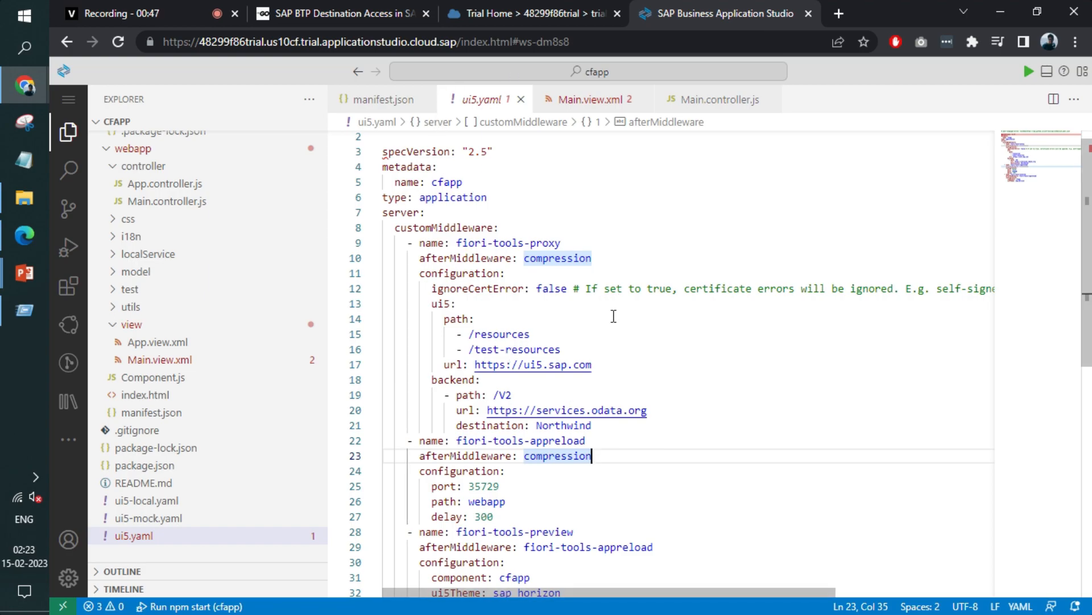
pyautogui.moveTo(662, 410)
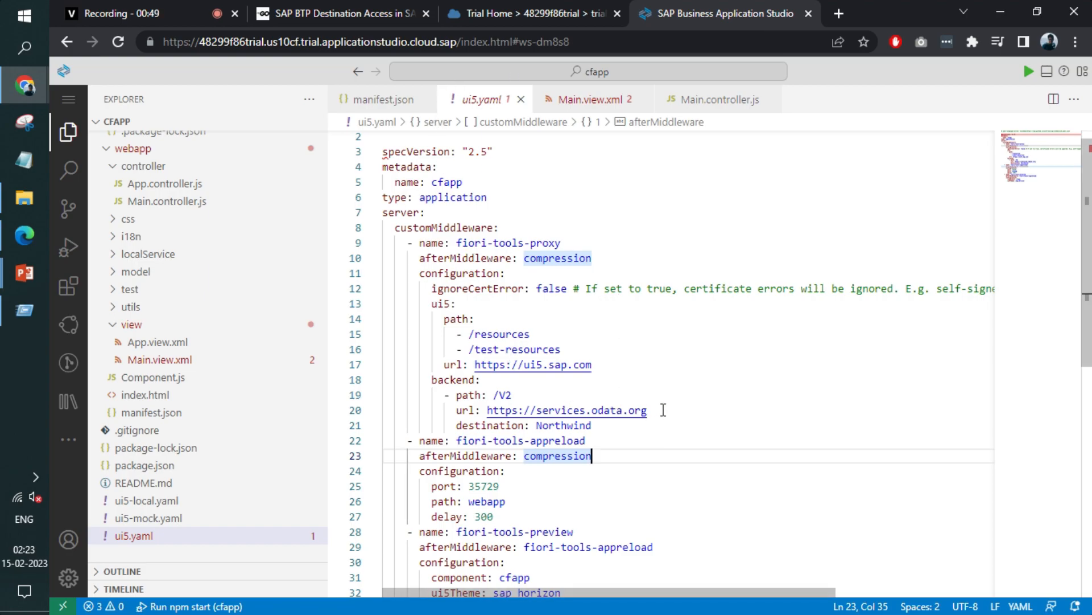
pyautogui.doubleClick(565, 410)
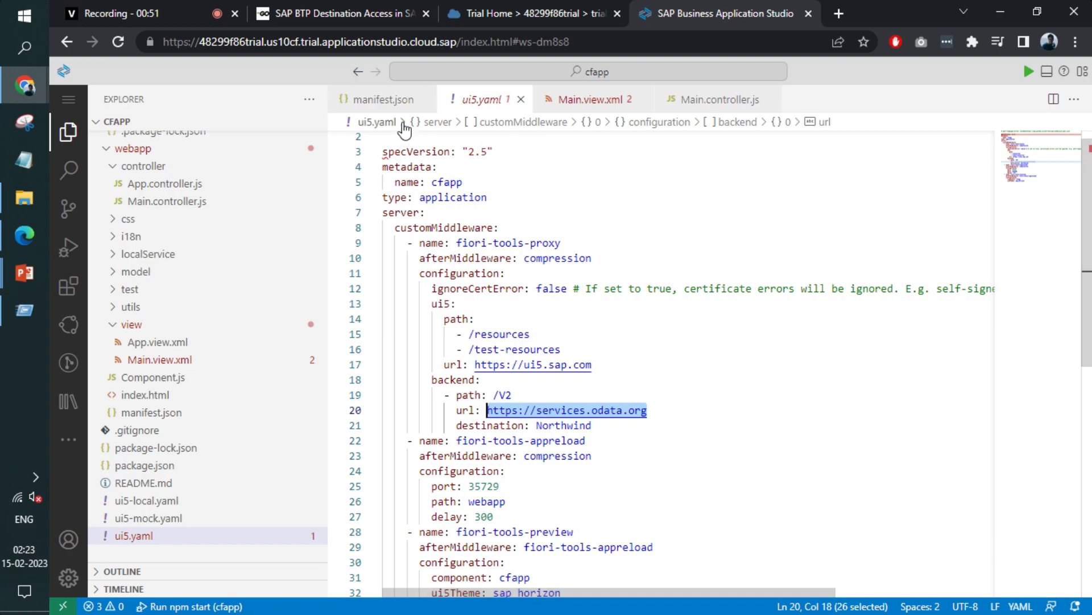
pyautogui.click(379, 99)
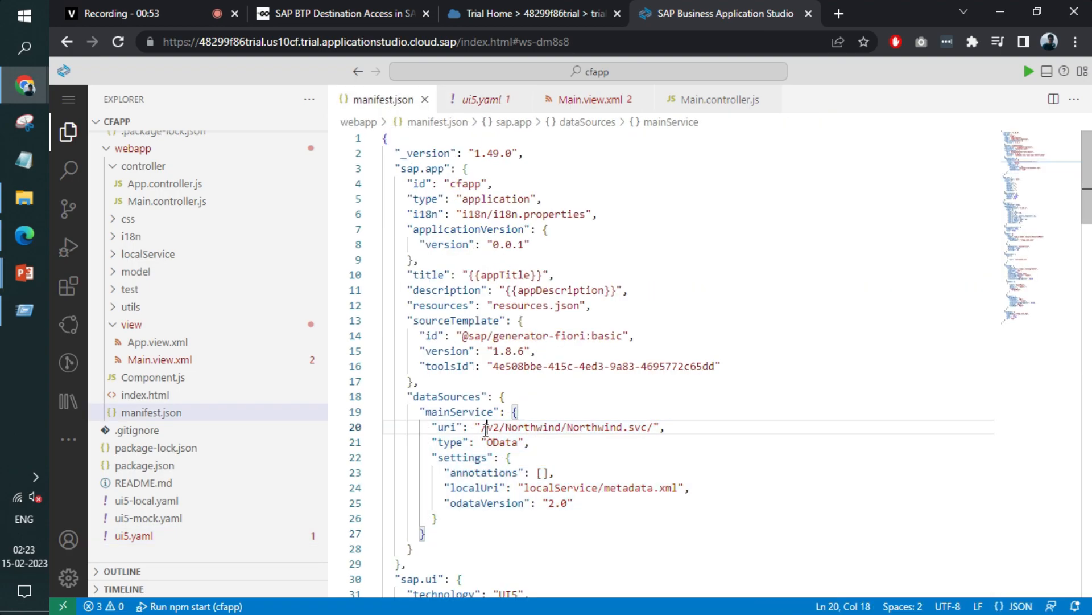
# Check the /v2/Northwind/Northwind.svc/ data source URI, then view the Main.view.xml Products list.
pyautogui.doubleClick(565, 426)
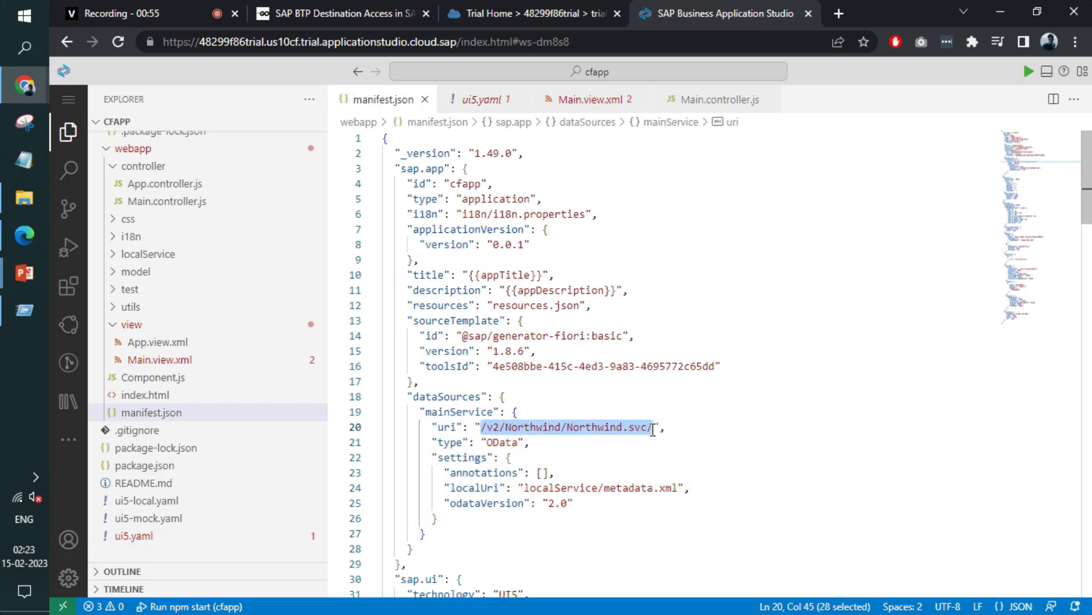
pyautogui.moveTo(445, 427)
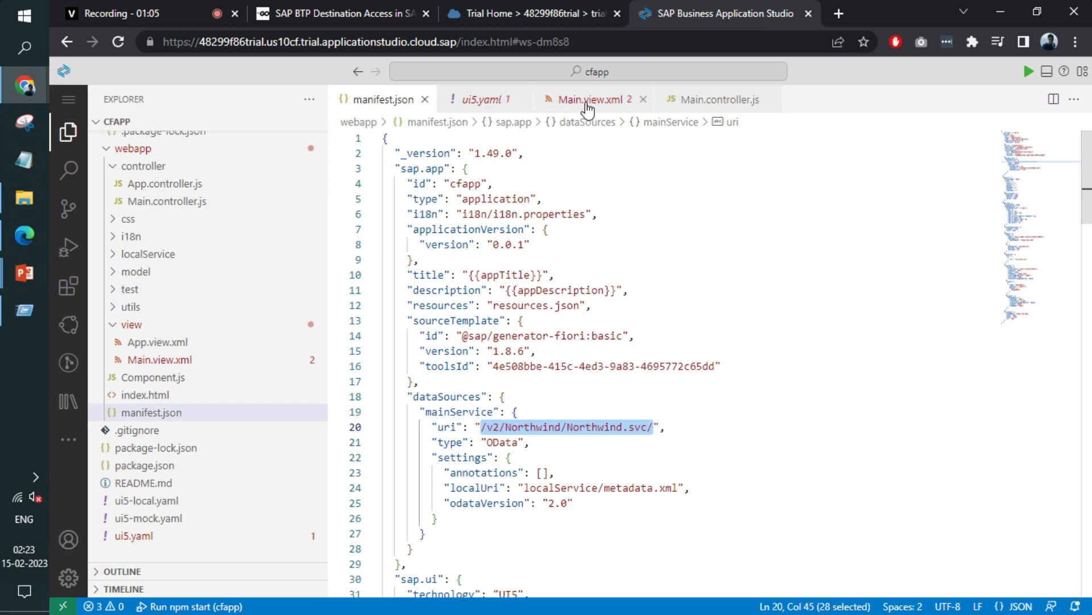
pyautogui.click(589, 99)
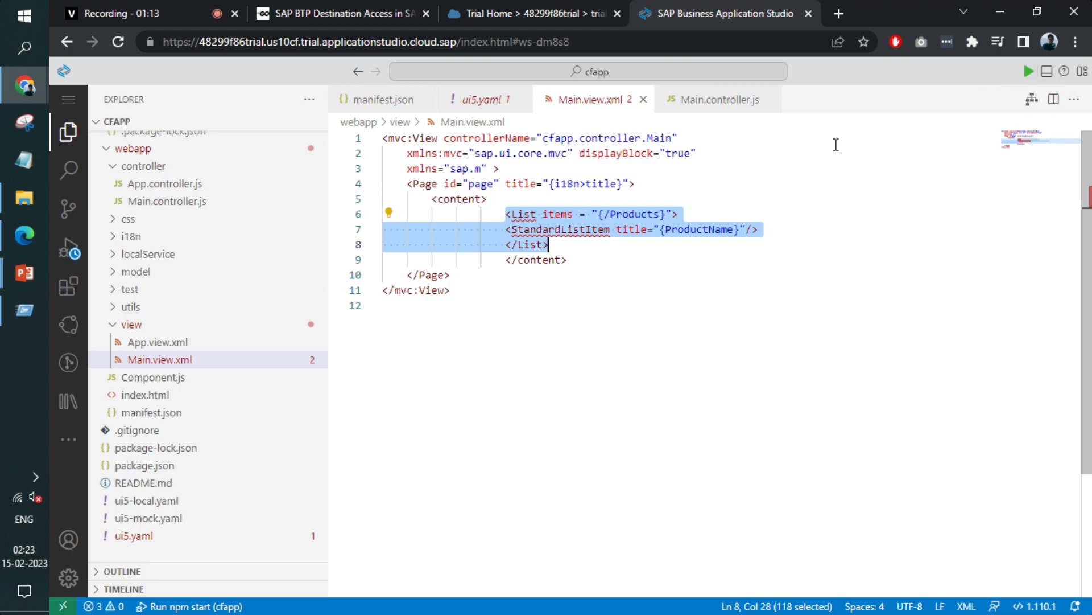
pyautogui.moveTo(68, 251)
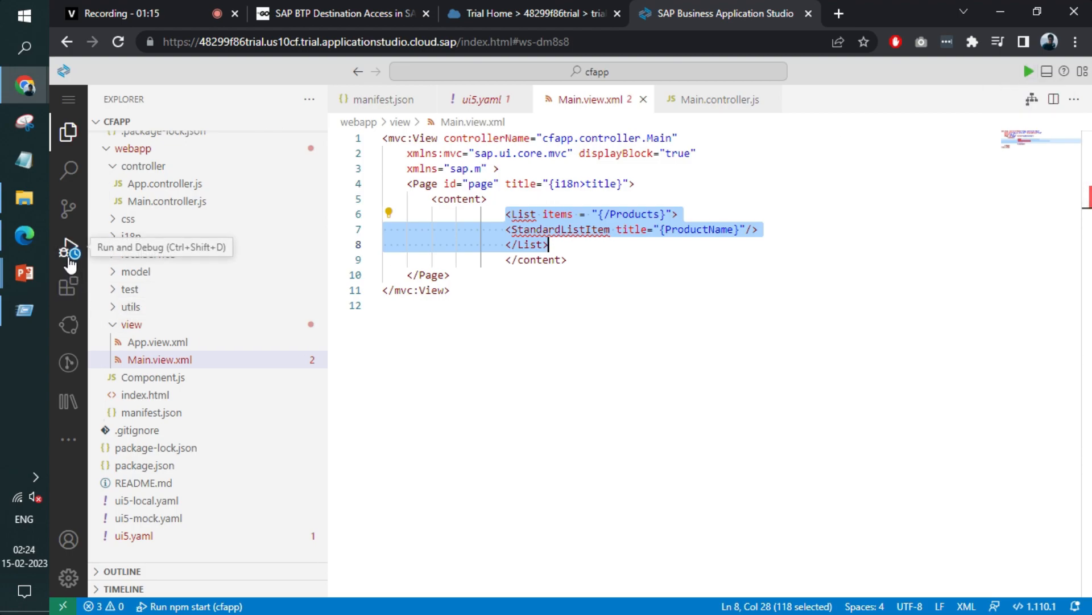
# Launch the app with the 'Run npm start' configuration from Run and Debug.
pyautogui.click(68, 253)
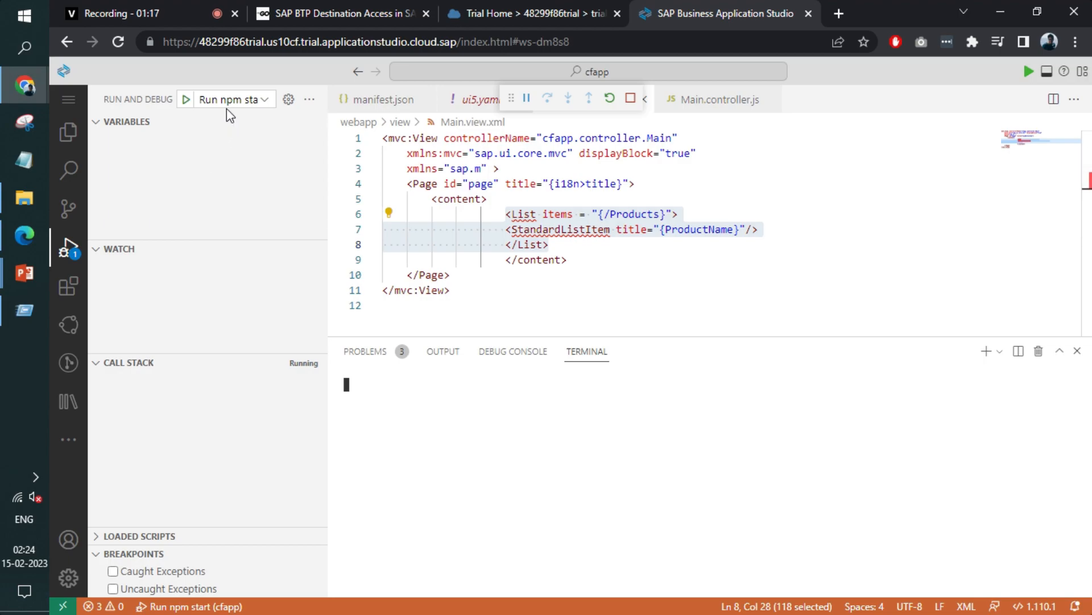
pyautogui.click(265, 99)
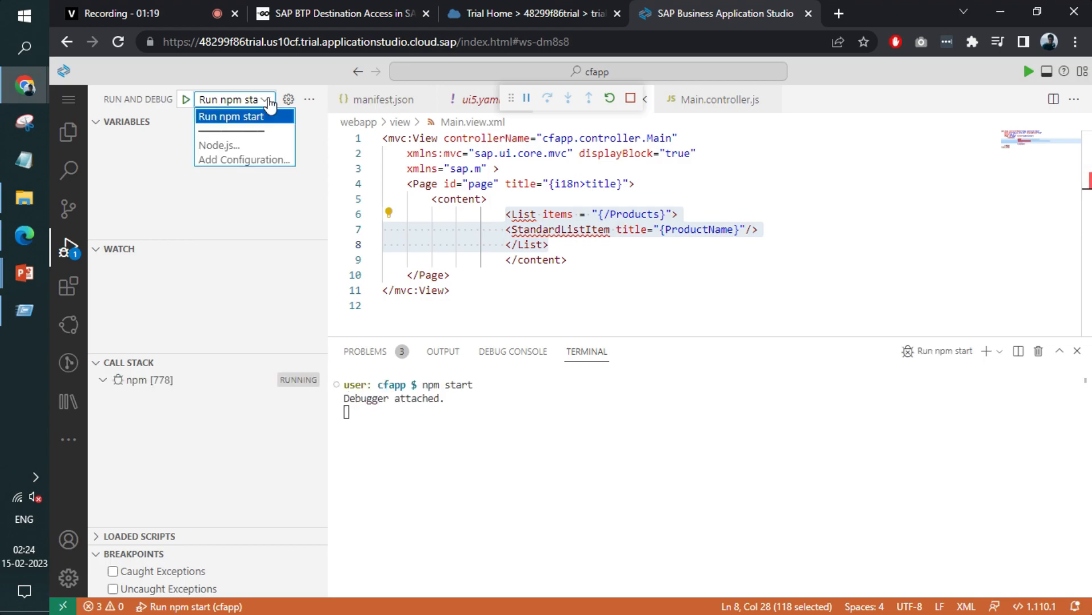
pyautogui.click(235, 115)
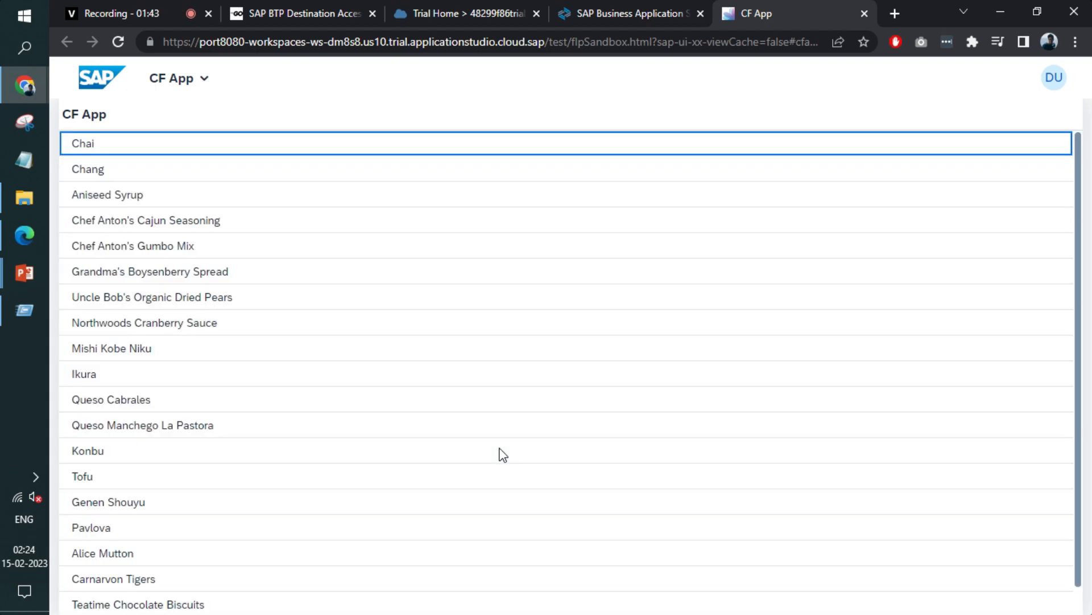
# Scroll through the Northwind product list in the preview and back up to Chai.
pyautogui.scroll(-3)
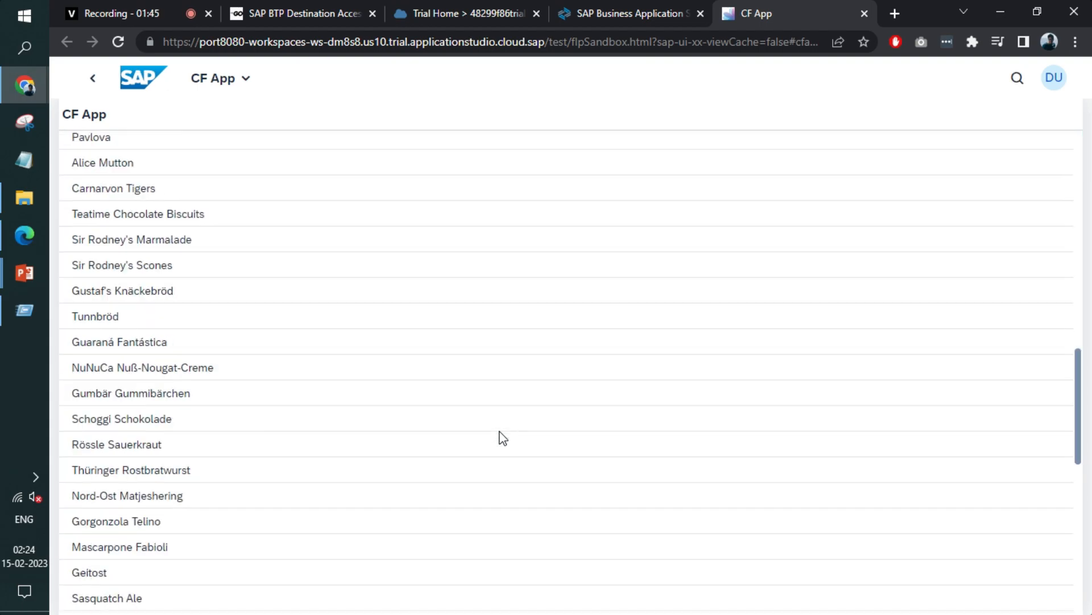
pyautogui.scroll(3)
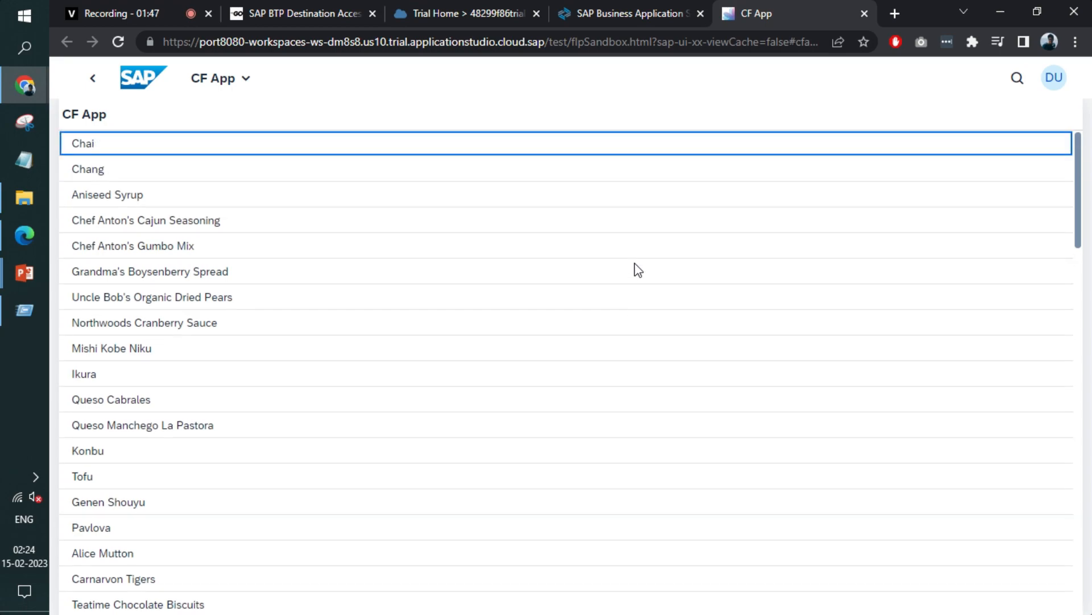
pyautogui.moveTo(614, 85)
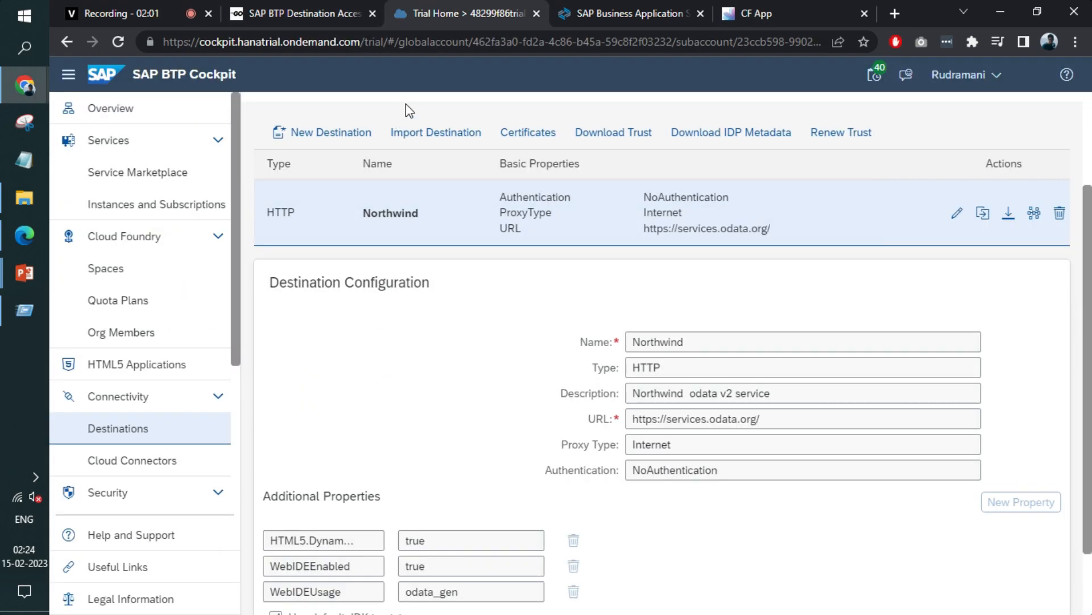
# Return to Business Application Studio and show the cfapp project tree in Explorer.
pyautogui.click(627, 13)
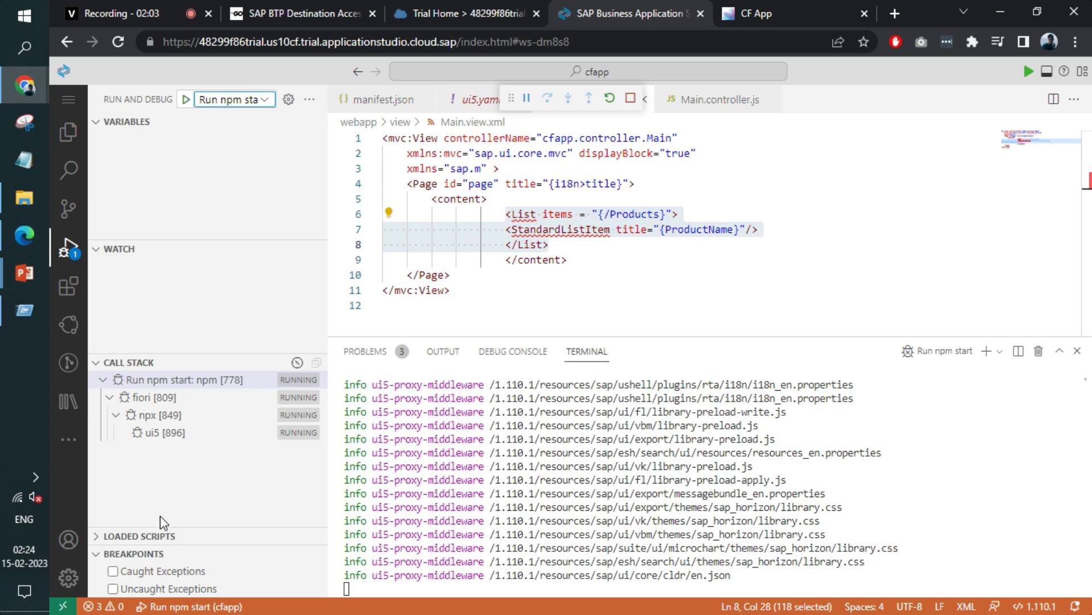
pyautogui.click(67, 131)
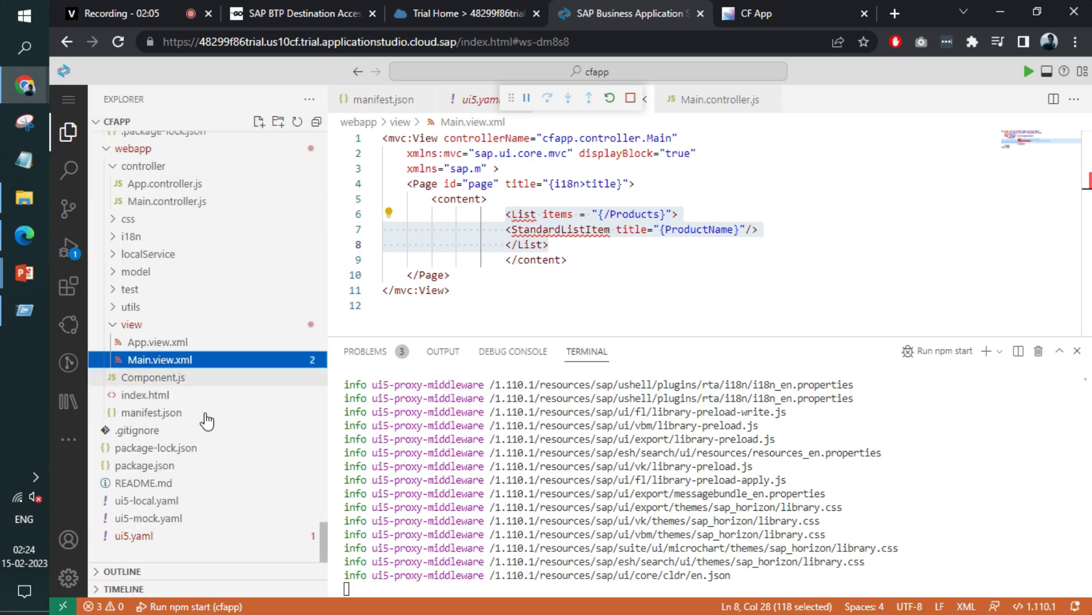